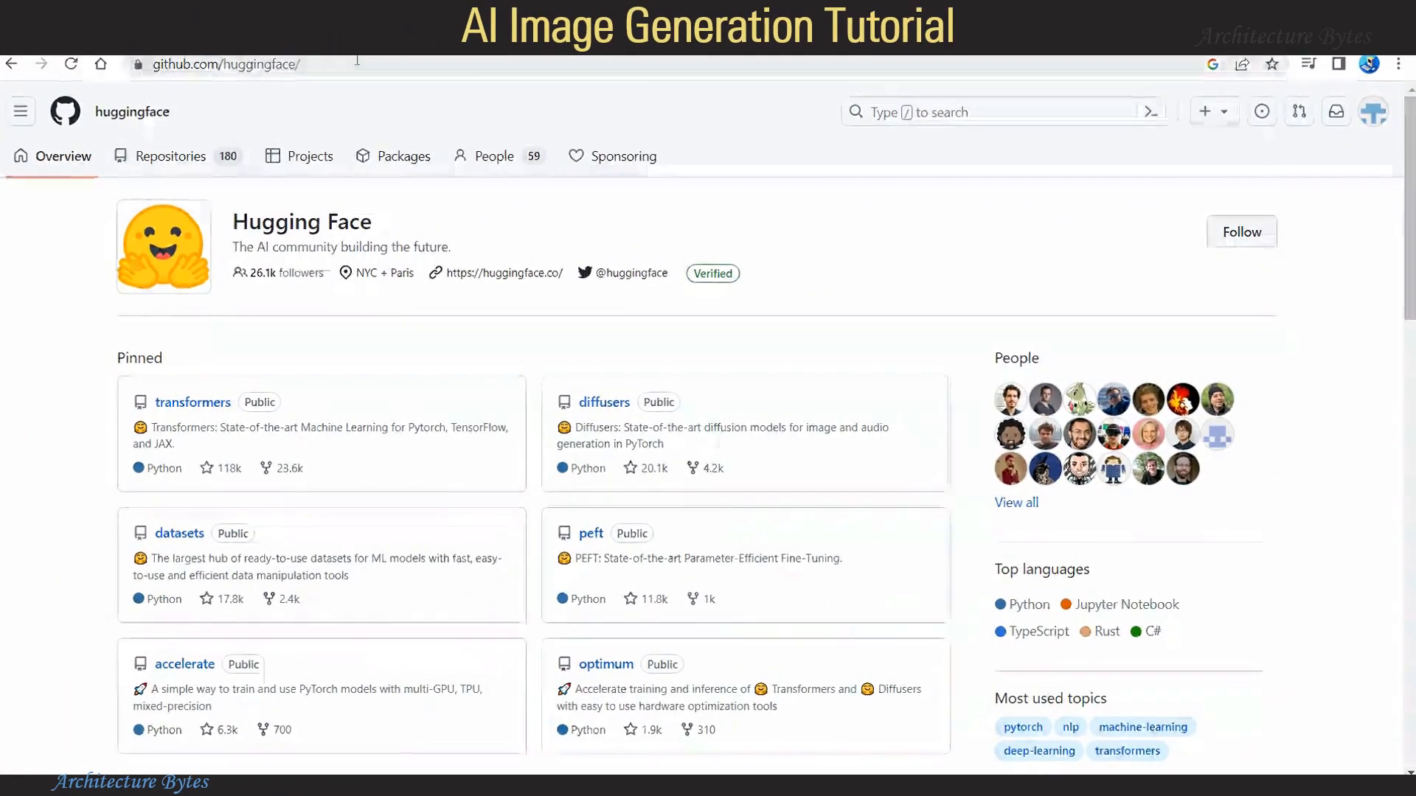
{"action": "mouse_move", "coordinate": [427, 201]}
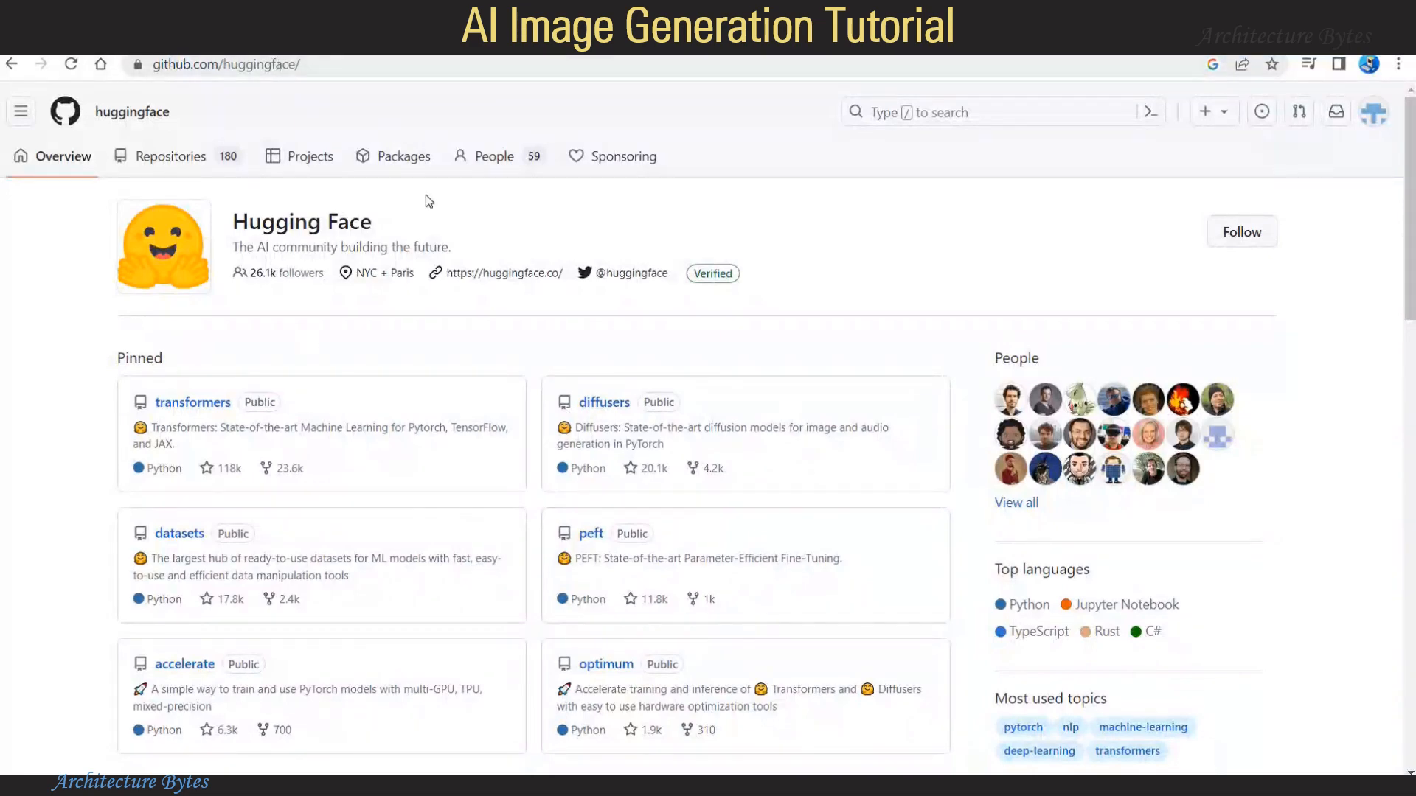
Step: Filter the Hugging Face repositories by "notebooks" in Find a repository
{"action": "scroll", "scroll_direction": "down", "scroll_amount": 3}
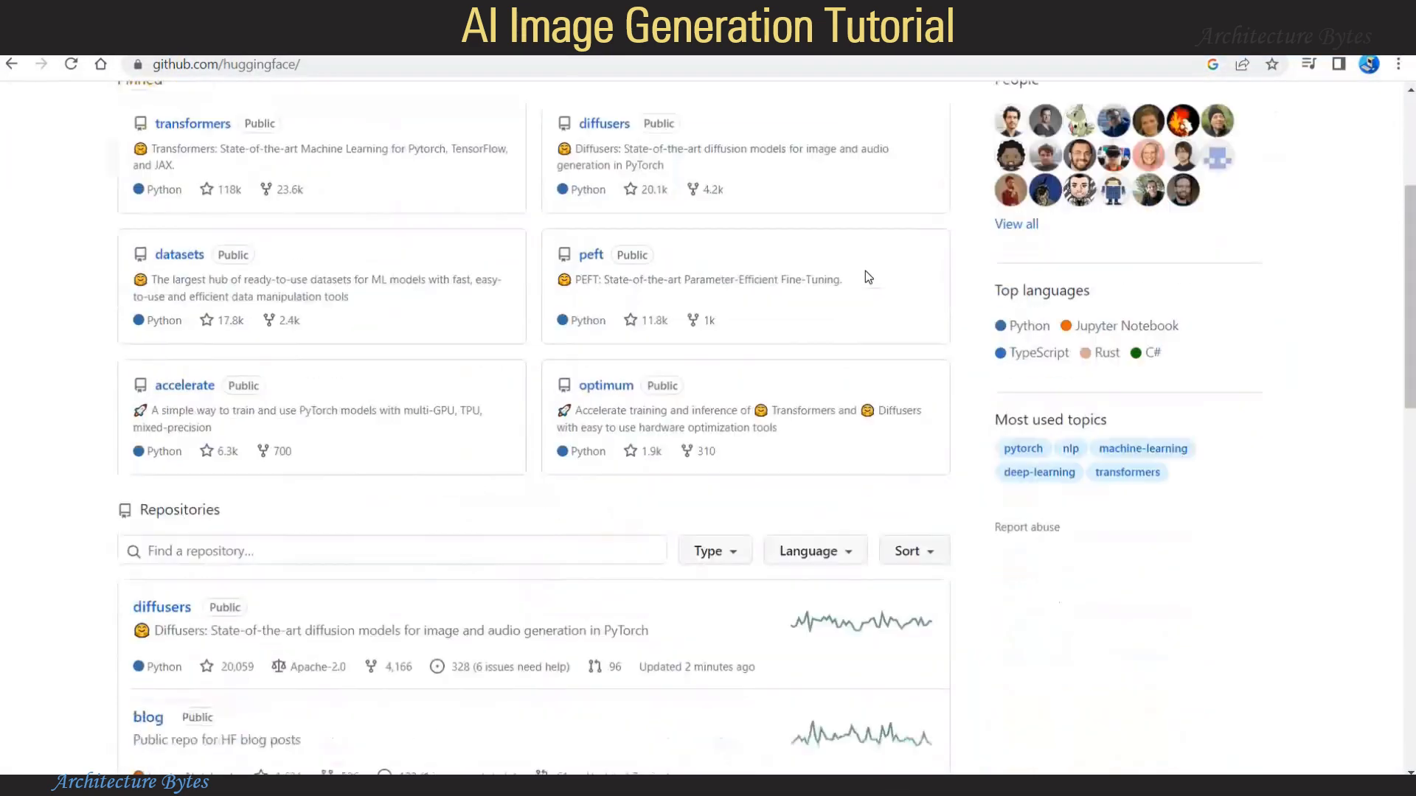
{"action": "scroll", "scroll_direction": "down", "scroll_amount": 3}
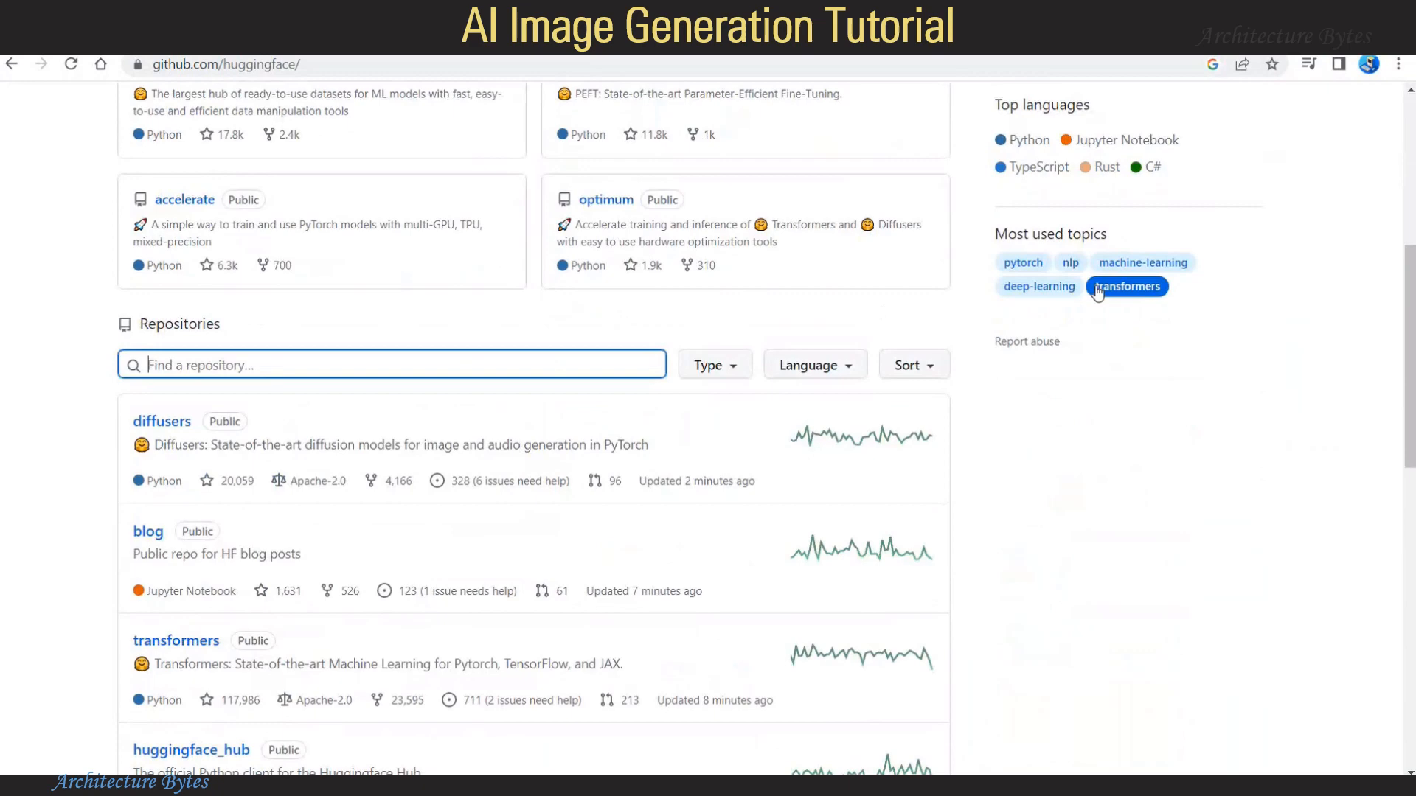
{"action": "type", "text": "notebooks"}
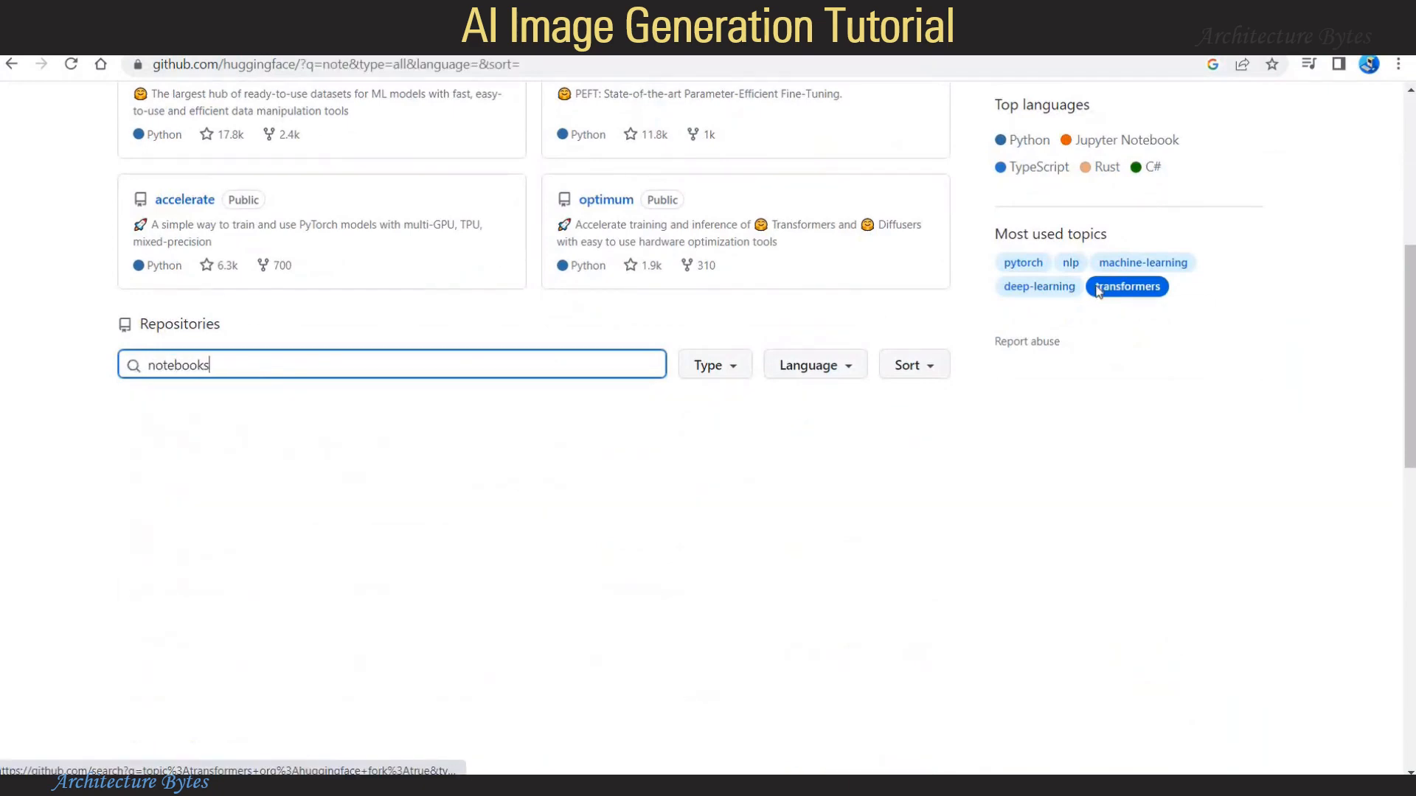
{"action": "key", "text": "Return"}
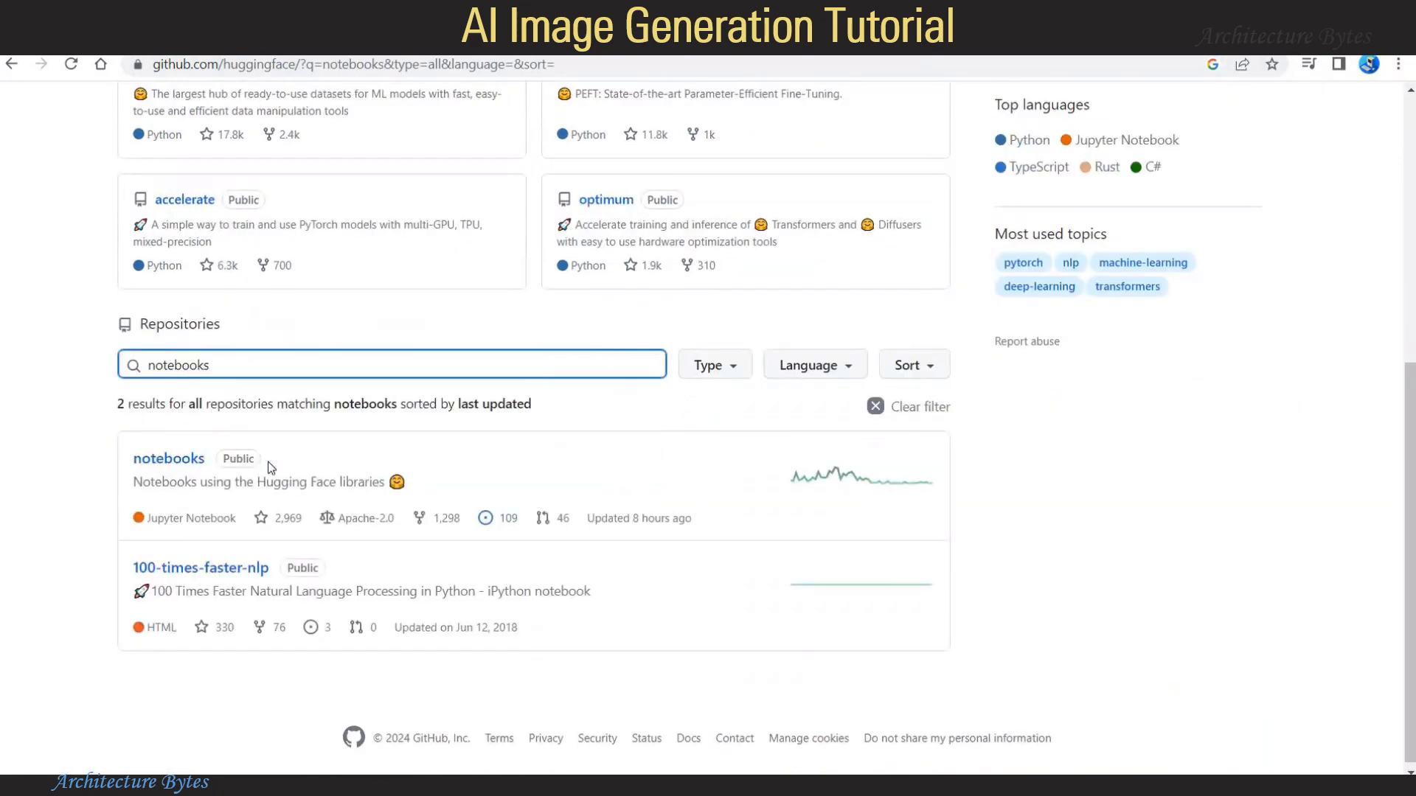
{"action": "mouse_move", "coordinate": [169, 459]}
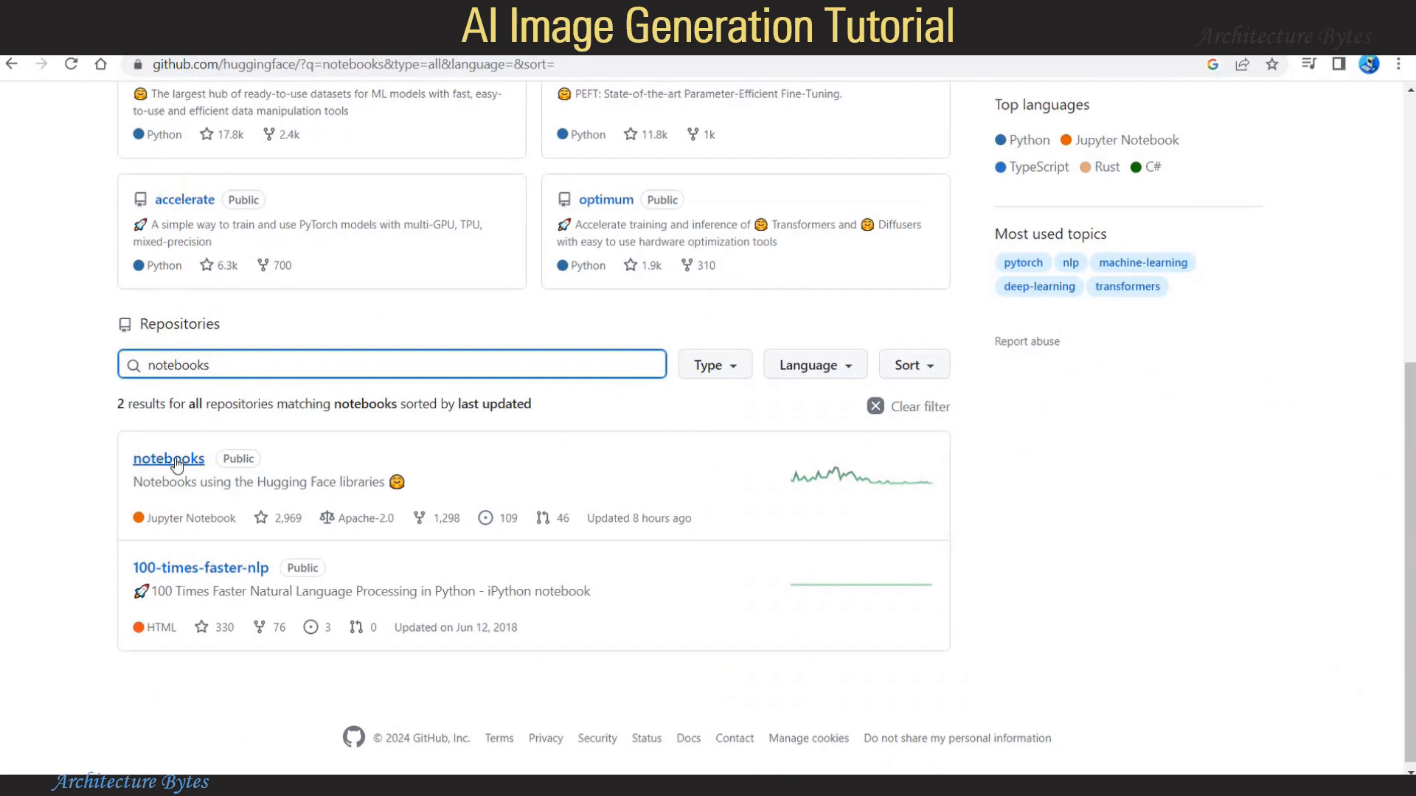
Step: Open notebooks/diffusers and launch the Stable Diffusion with Diffusers notebook in Colab
{"action": "left_click", "coordinate": [169, 459]}
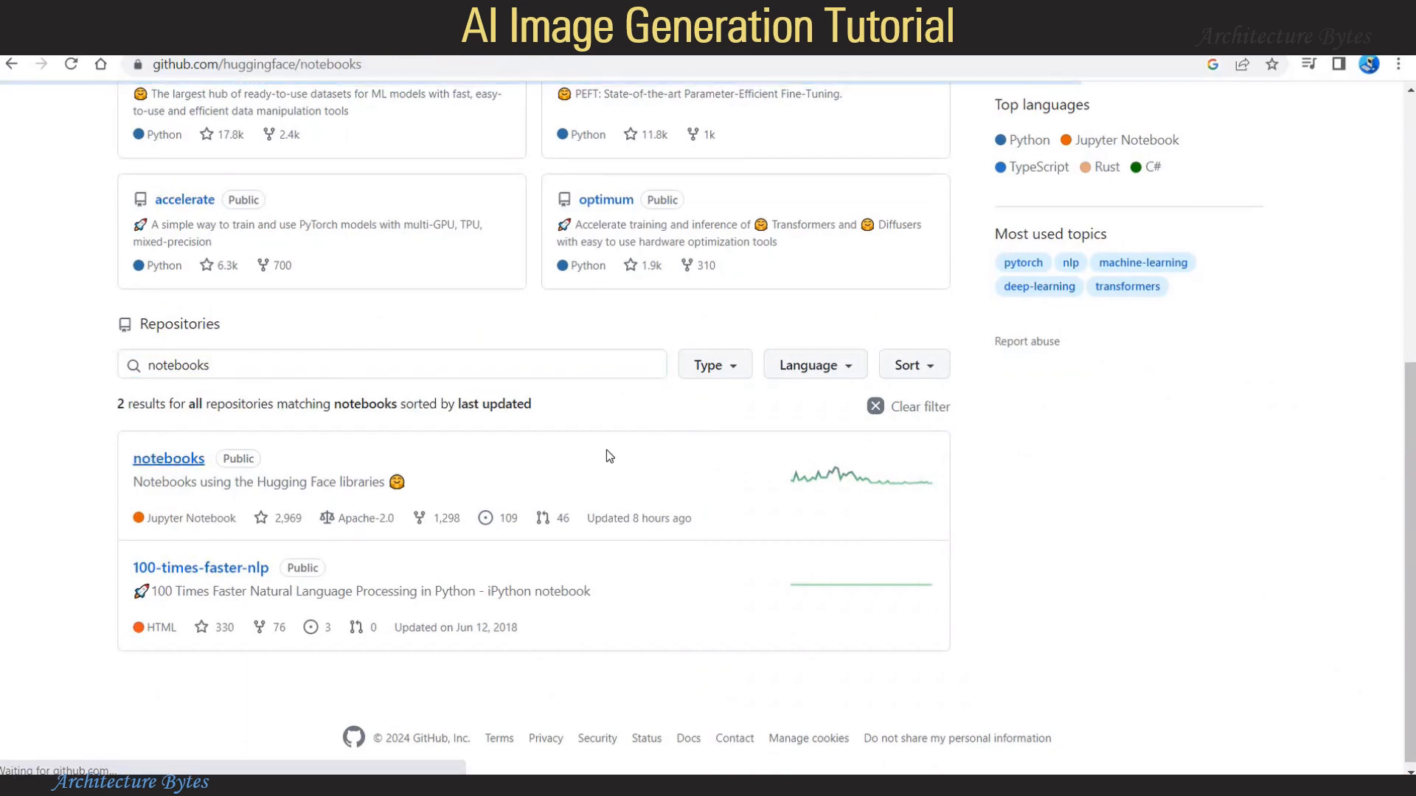
{"action": "left_click", "coordinate": [168, 458]}
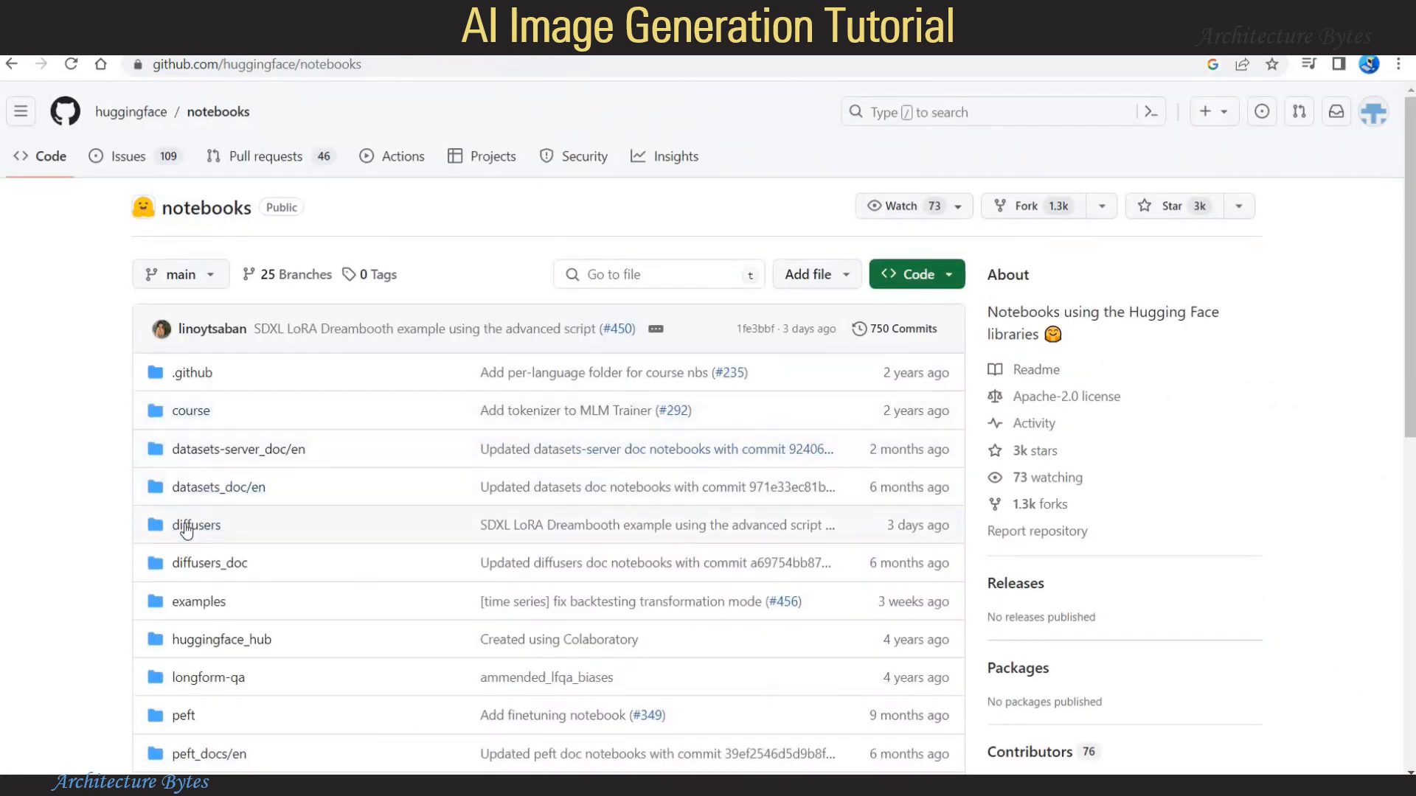
{"action": "left_click", "coordinate": [196, 525]}
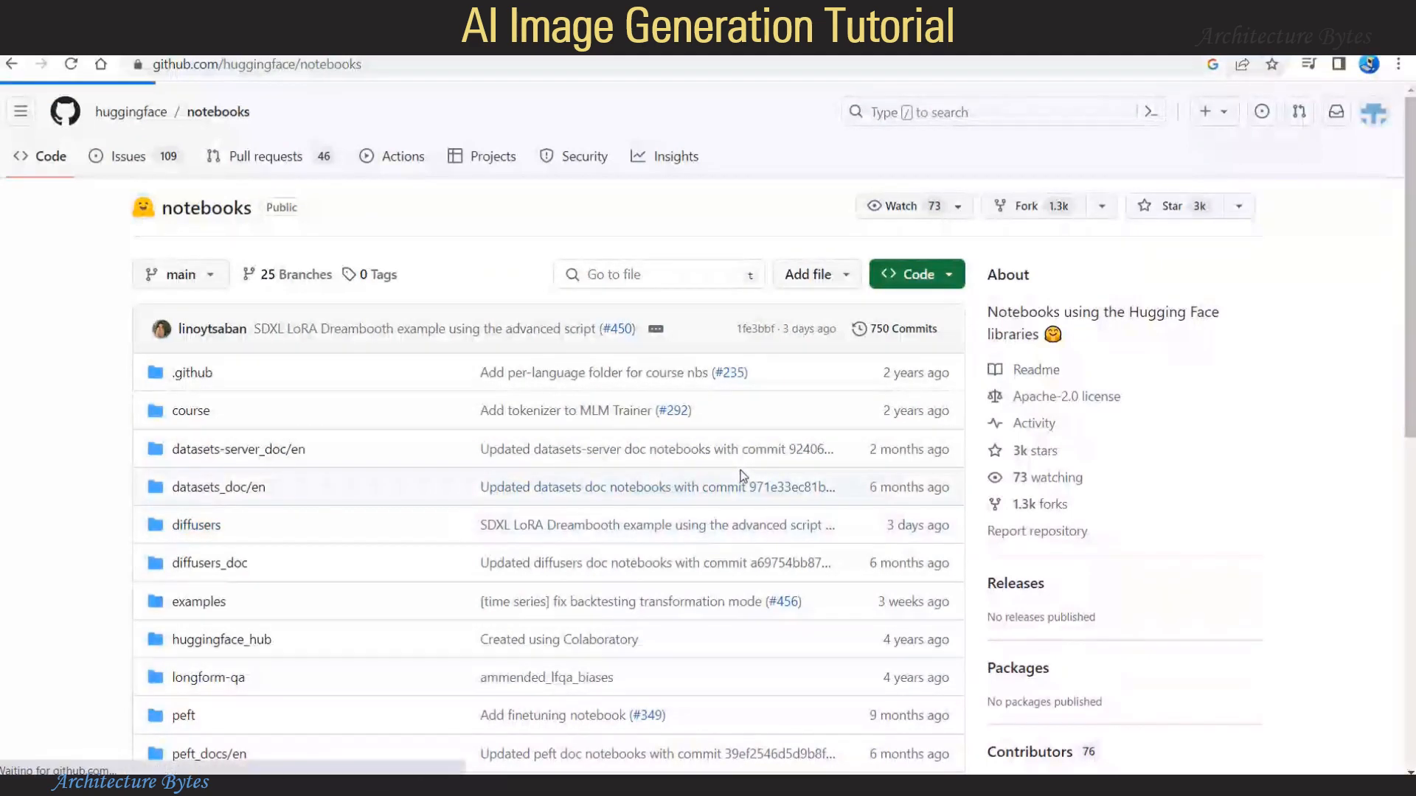
{"action": "left_click", "coordinate": [197, 525]}
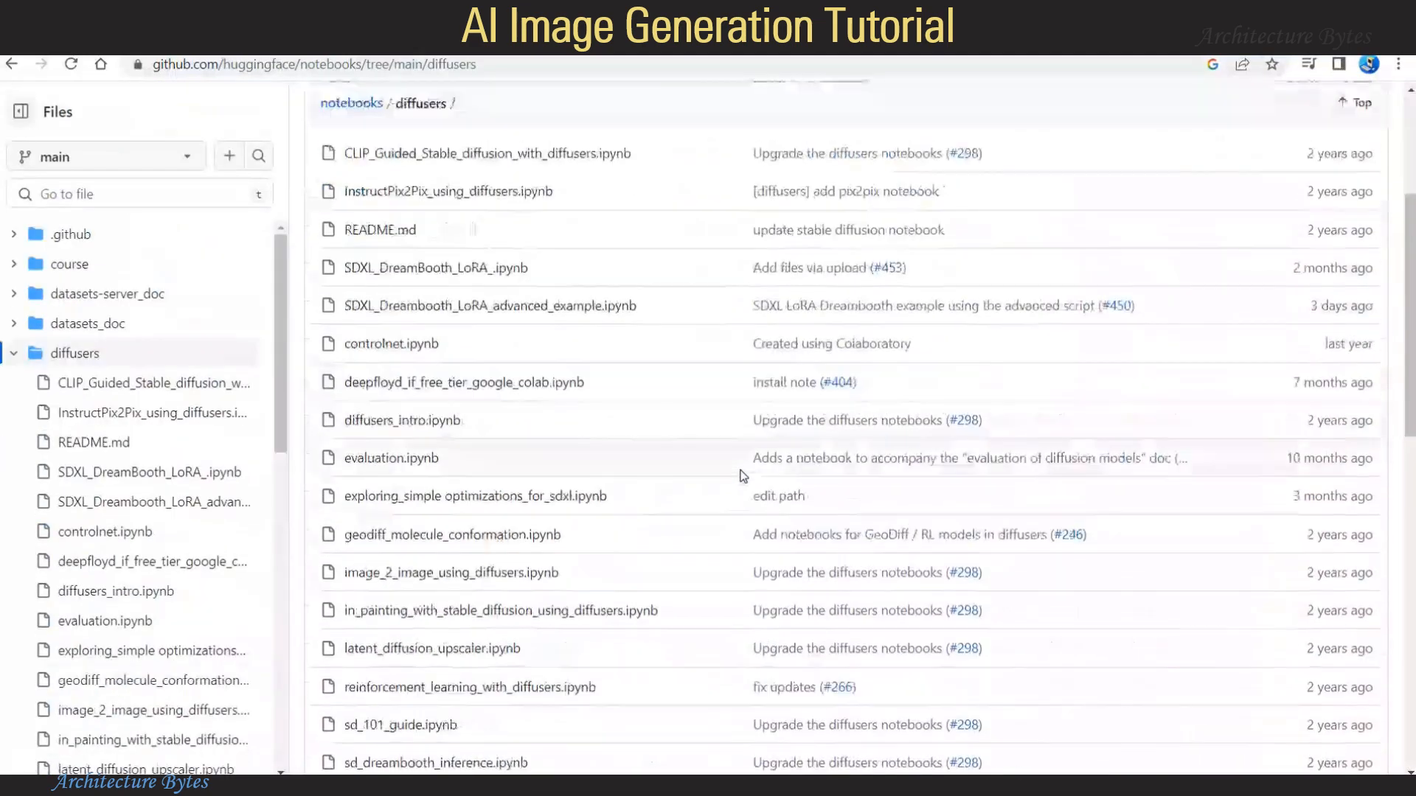
{"action": "scroll", "scroll_direction": "down", "scroll_amount": 3}
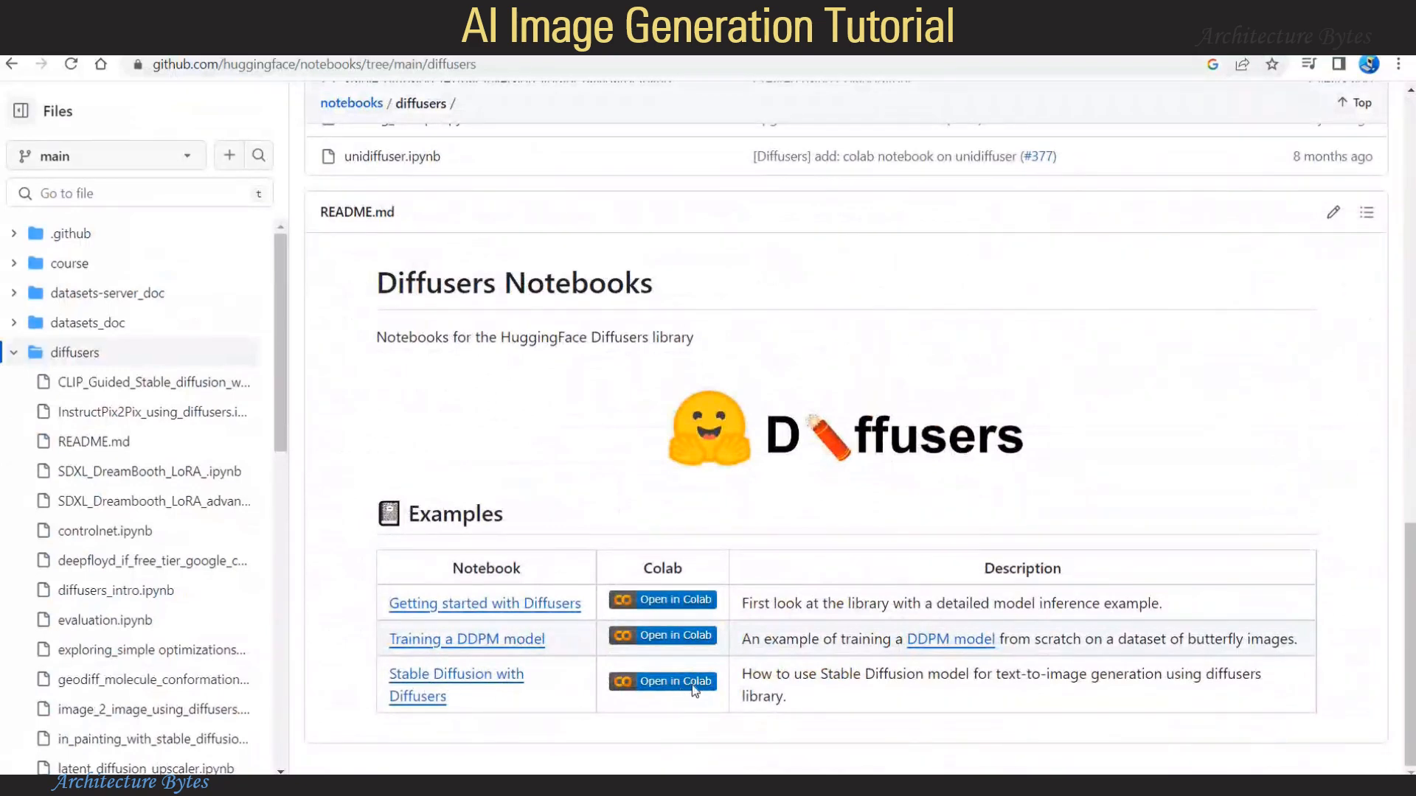
{"action": "left_click", "coordinate": [660, 681]}
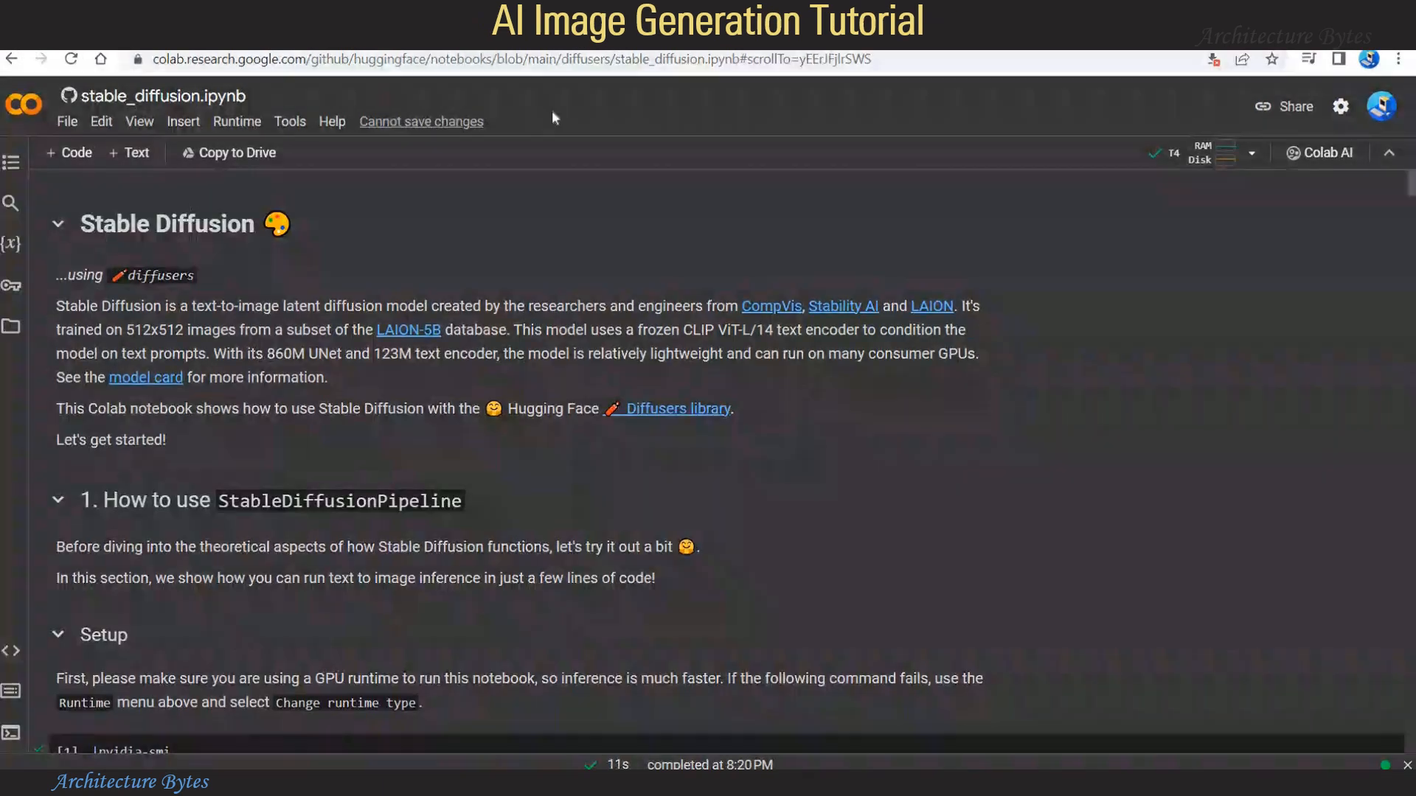
{"action": "mouse_move", "coordinate": [1287, 225]}
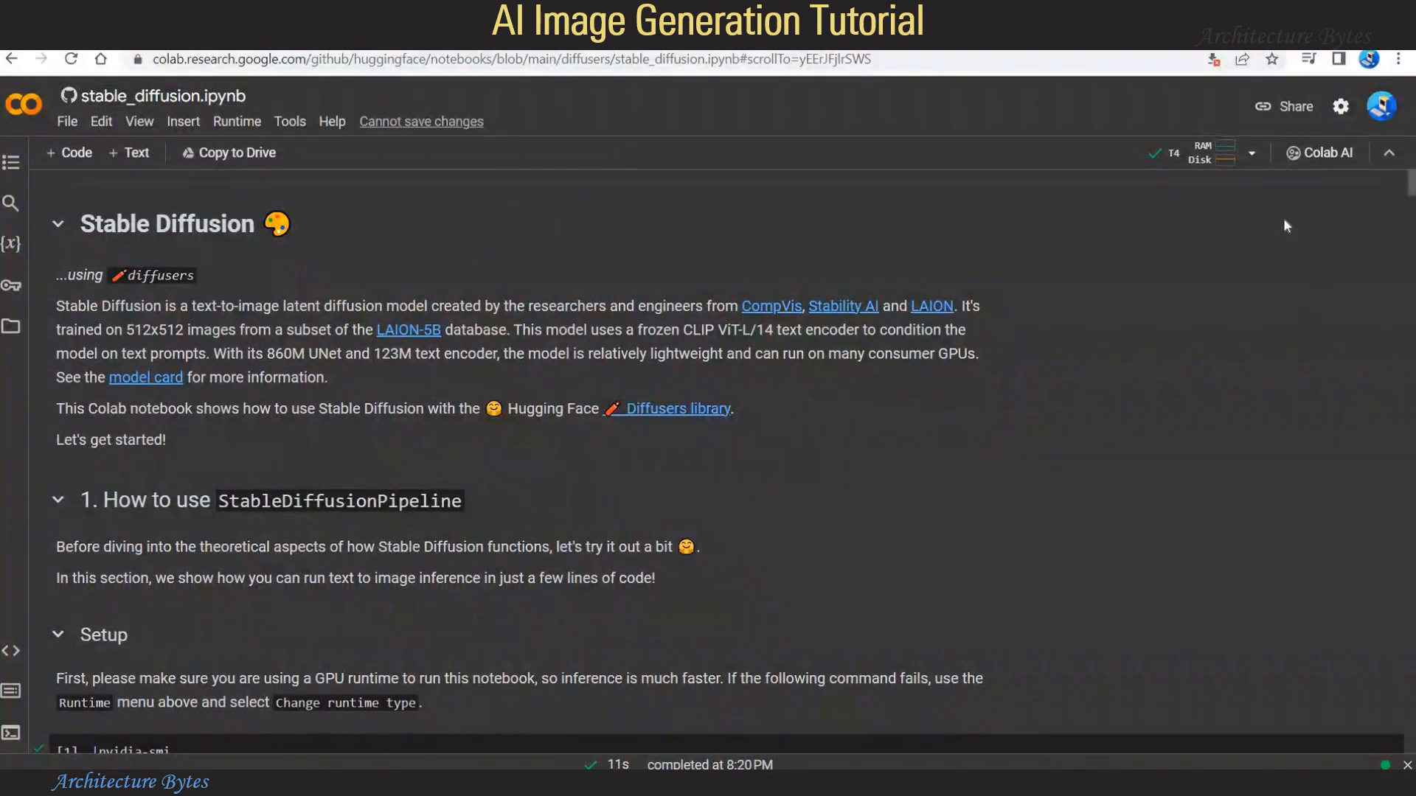
{"action": "left_click", "coordinate": [1251, 153]}
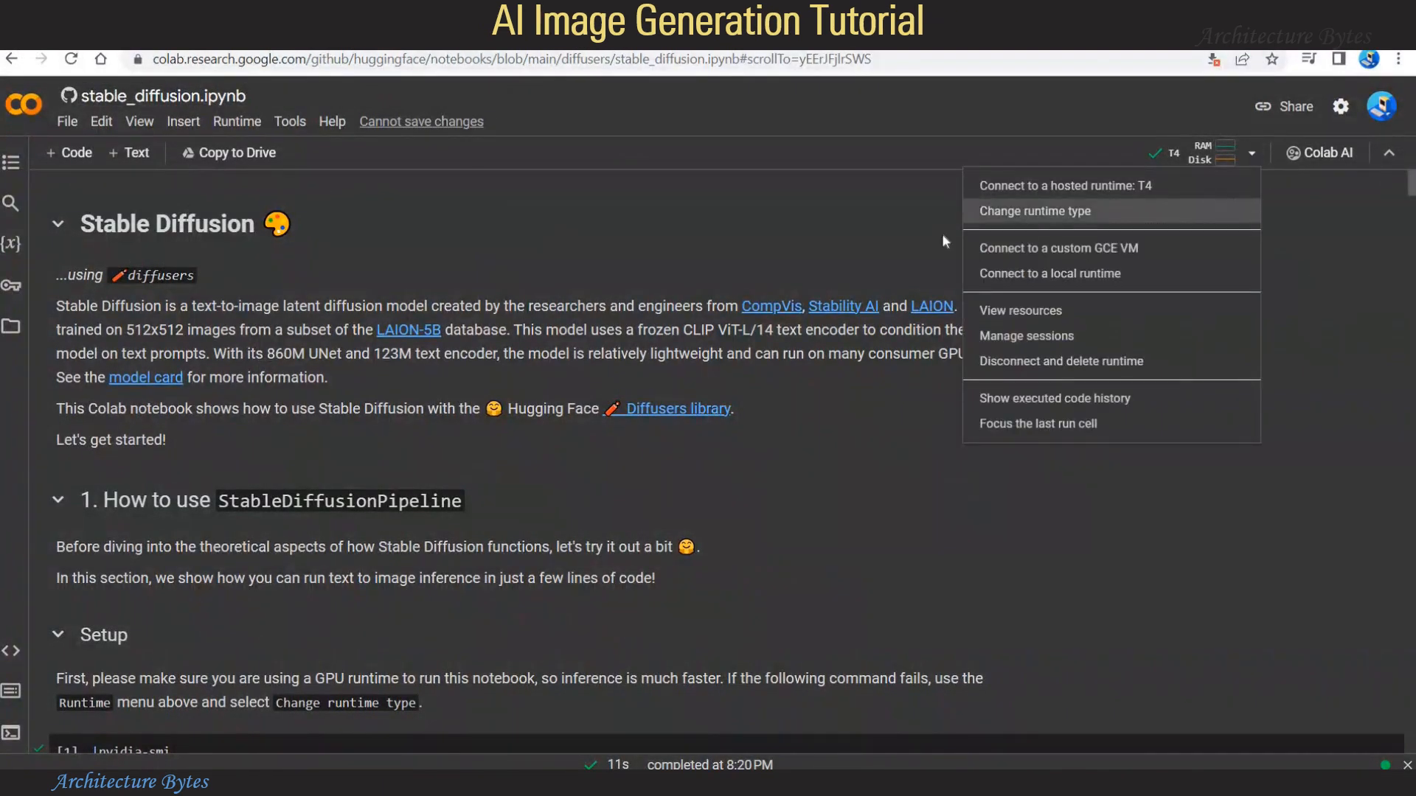
{"action": "left_click", "coordinate": [1034, 210]}
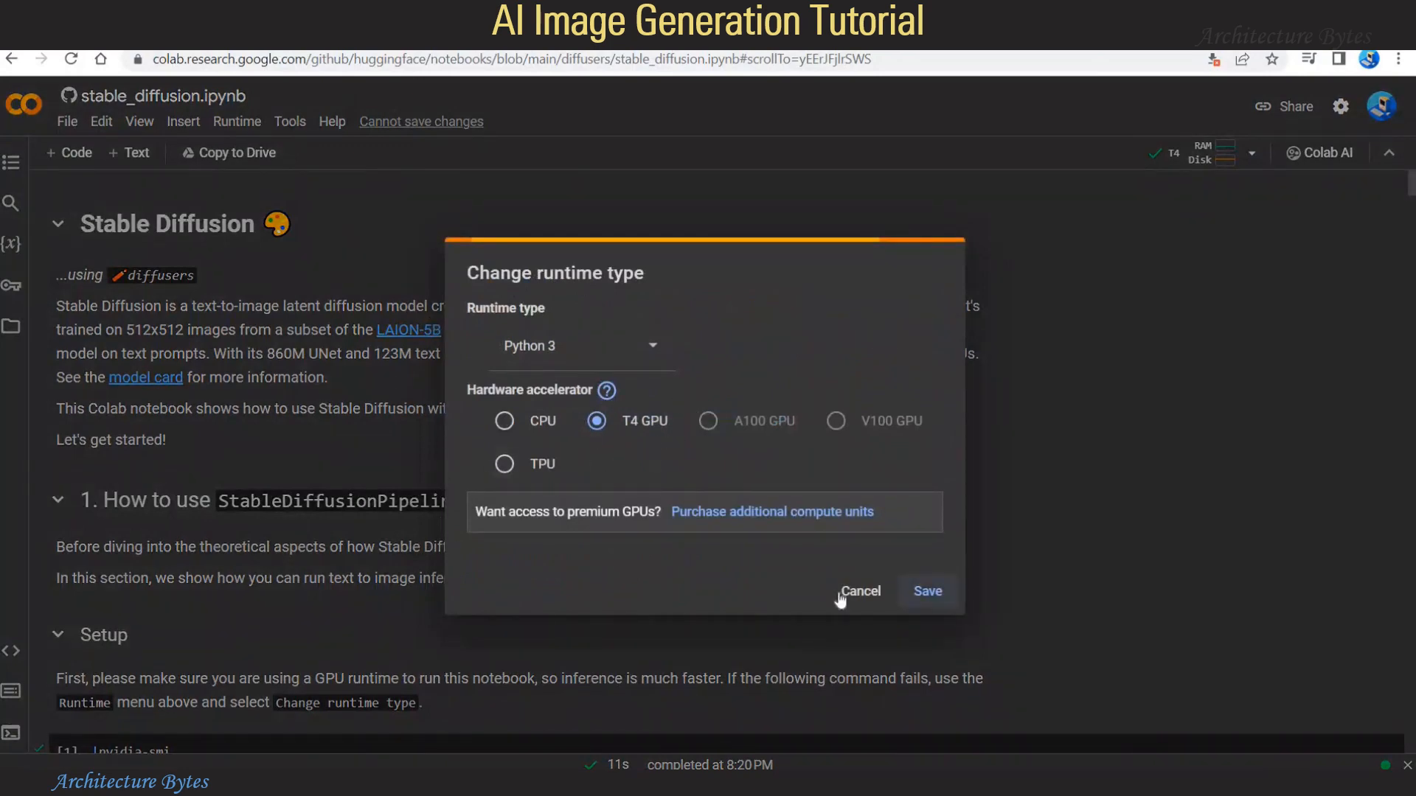
{"action": "left_click", "coordinate": [859, 590]}
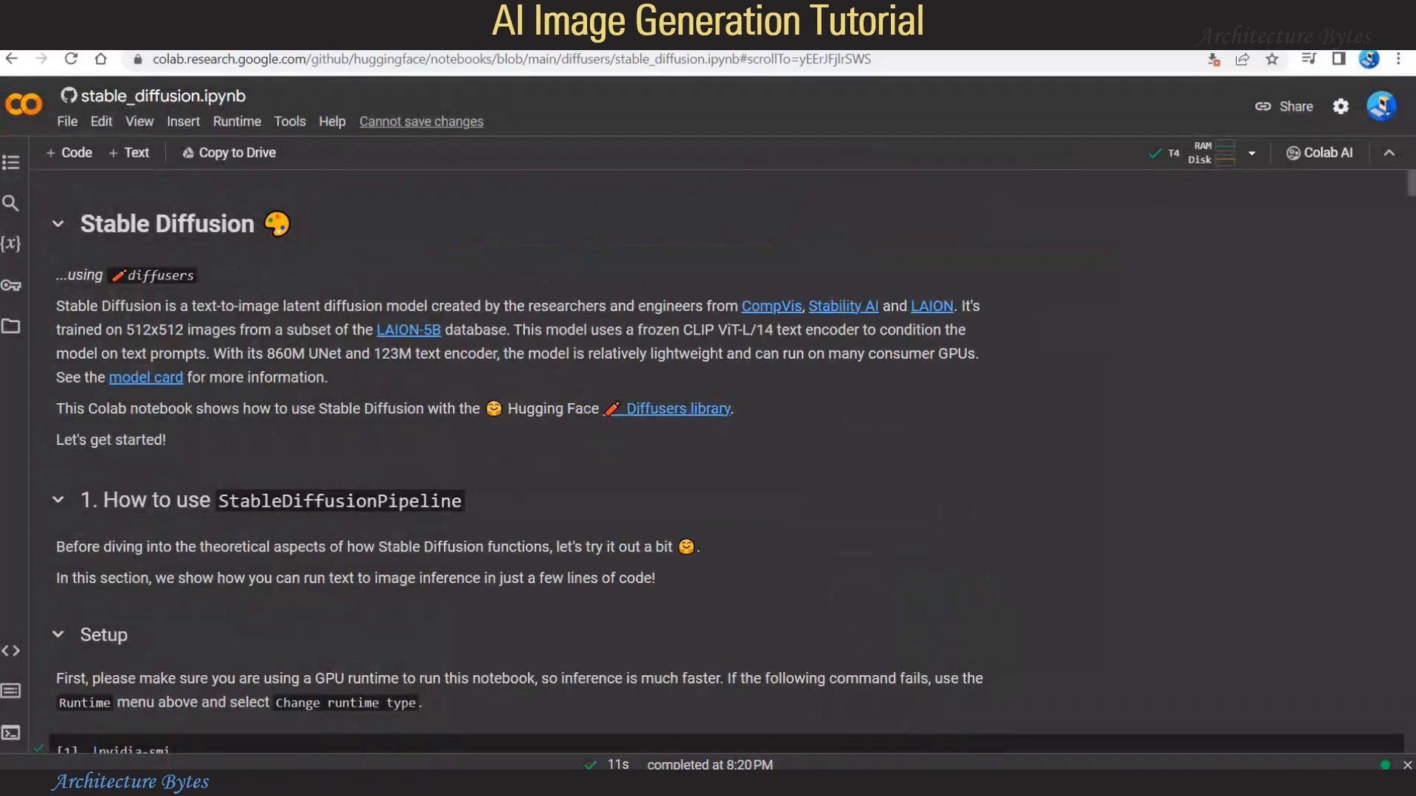
Step: Run the diffusers pip install cell and scroll to the StableDiffusionPipeline loading cell
{"action": "scroll", "scroll_direction": "down", "scroll_amount": 3}
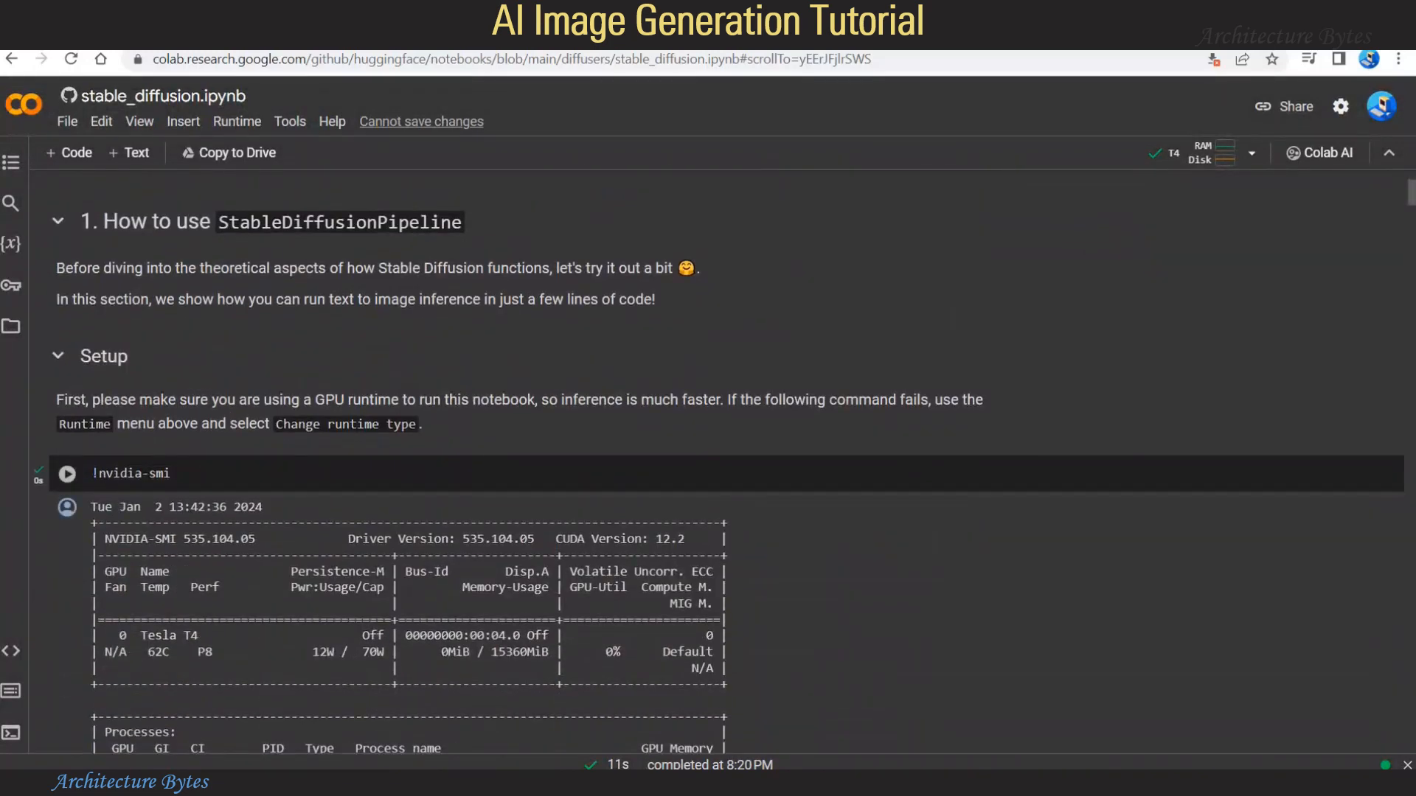
{"action": "scroll", "scroll_direction": "down", "scroll_amount": 3}
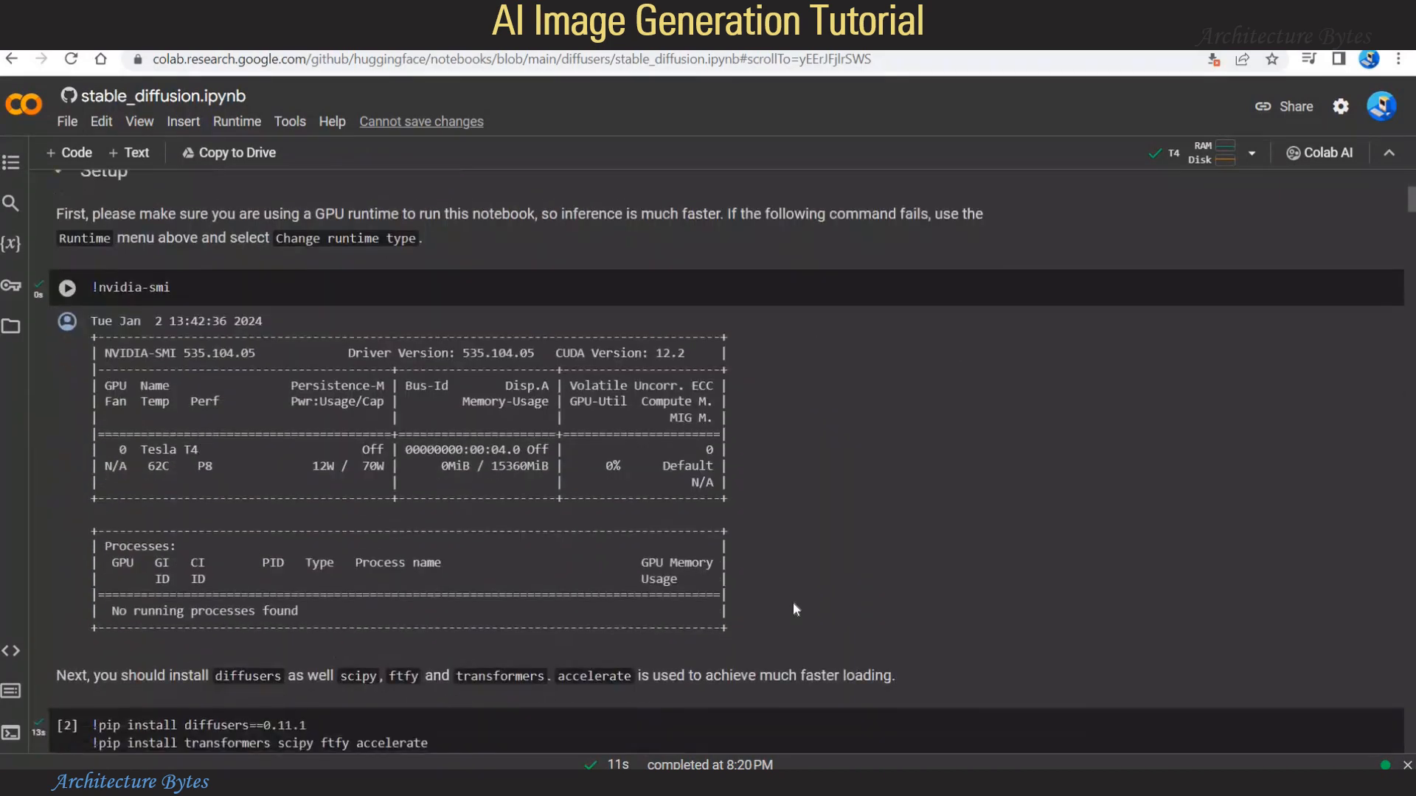
{"action": "scroll", "scroll_direction": "down", "scroll_amount": 3}
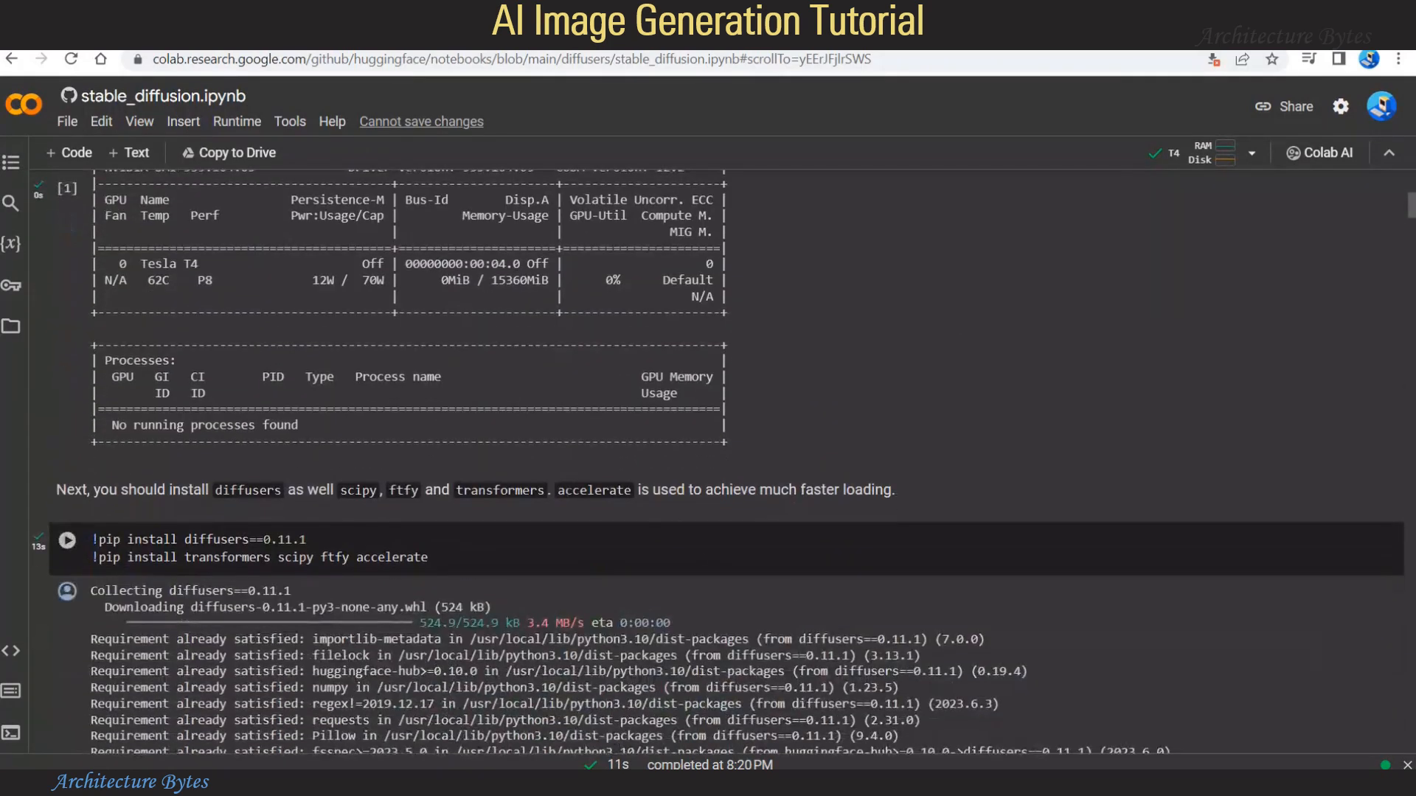
{"action": "left_click", "coordinate": [67, 540]}
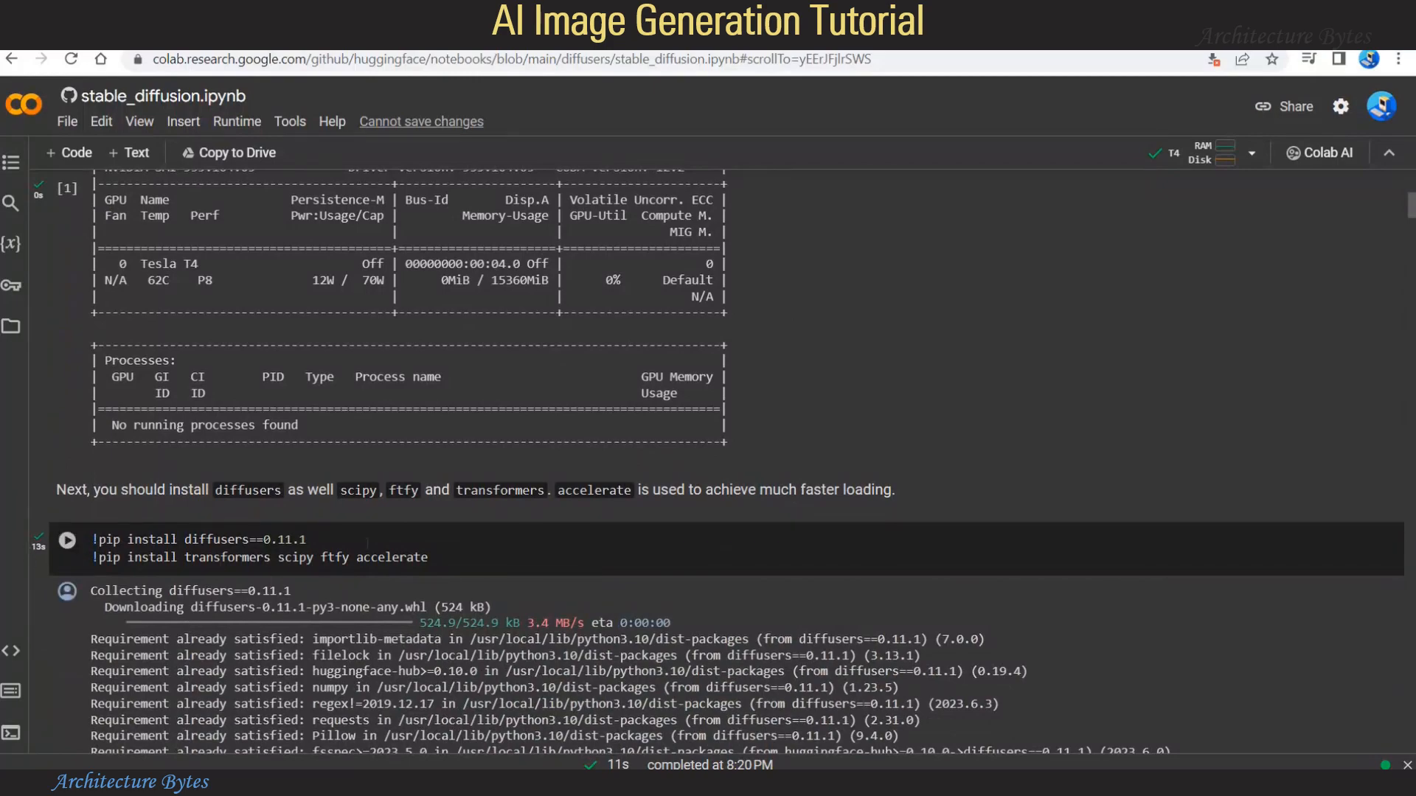
{"action": "scroll", "scroll_direction": "down", "scroll_amount": 3}
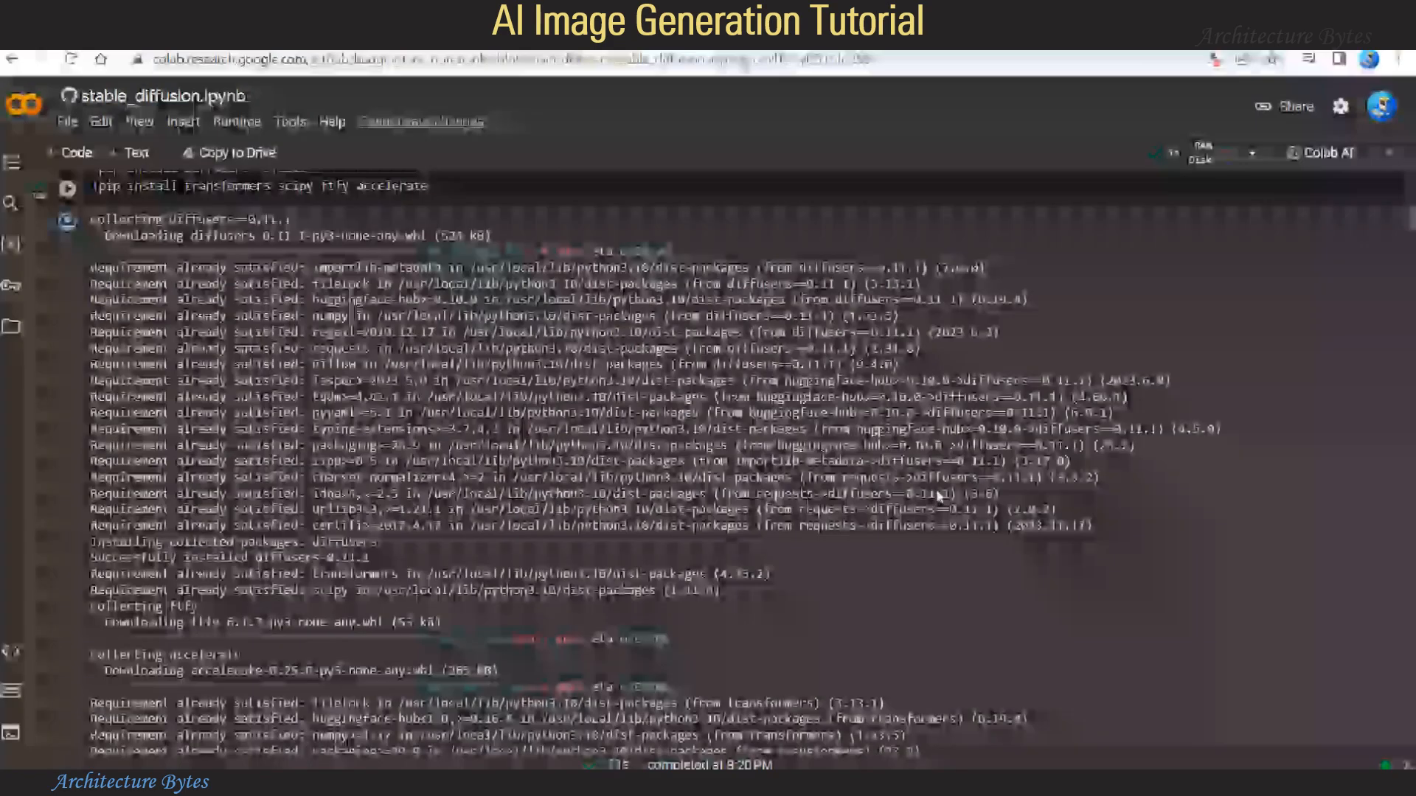
{"action": "scroll", "scroll_direction": "down", "scroll_amount": 3}
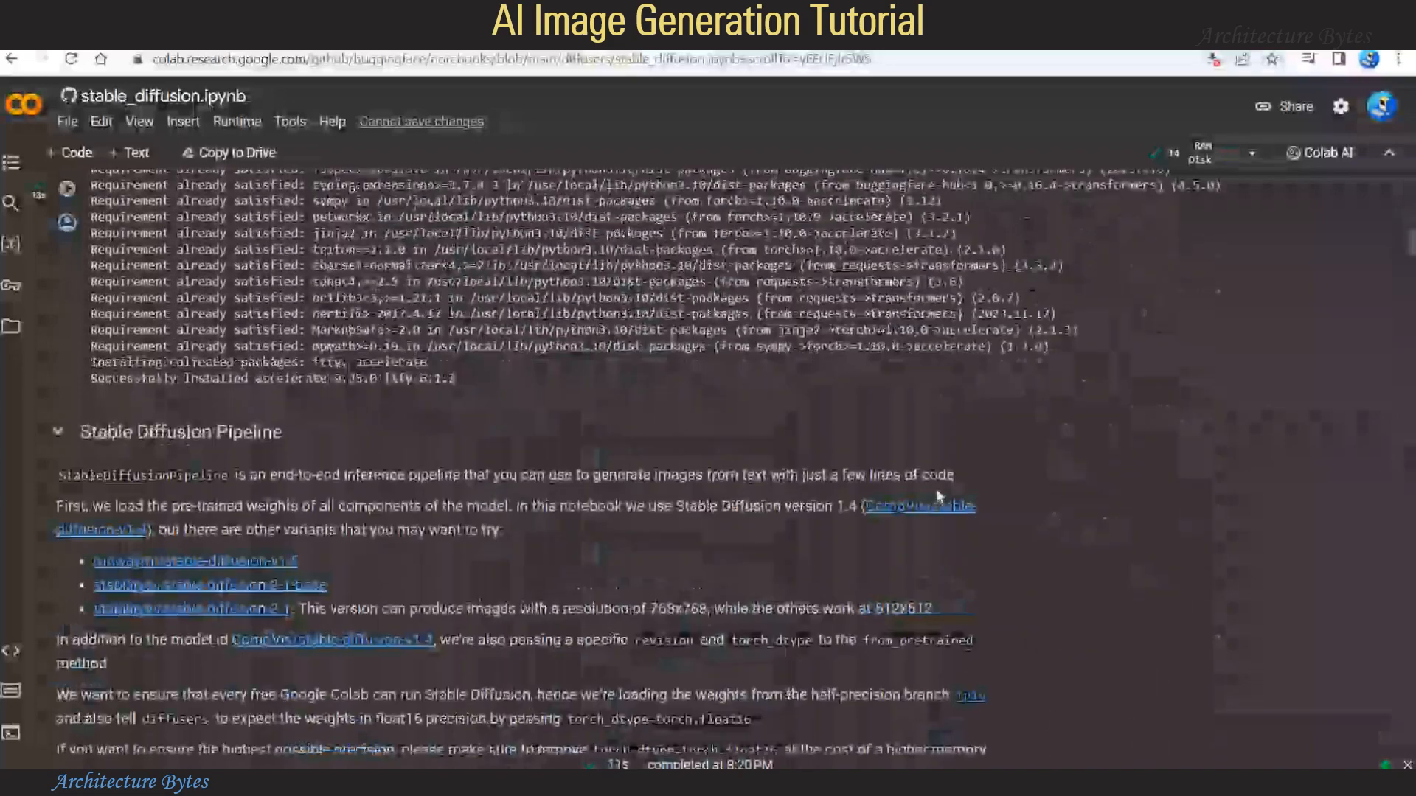
{"action": "scroll", "scroll_direction": "down", "scroll_amount": 3}
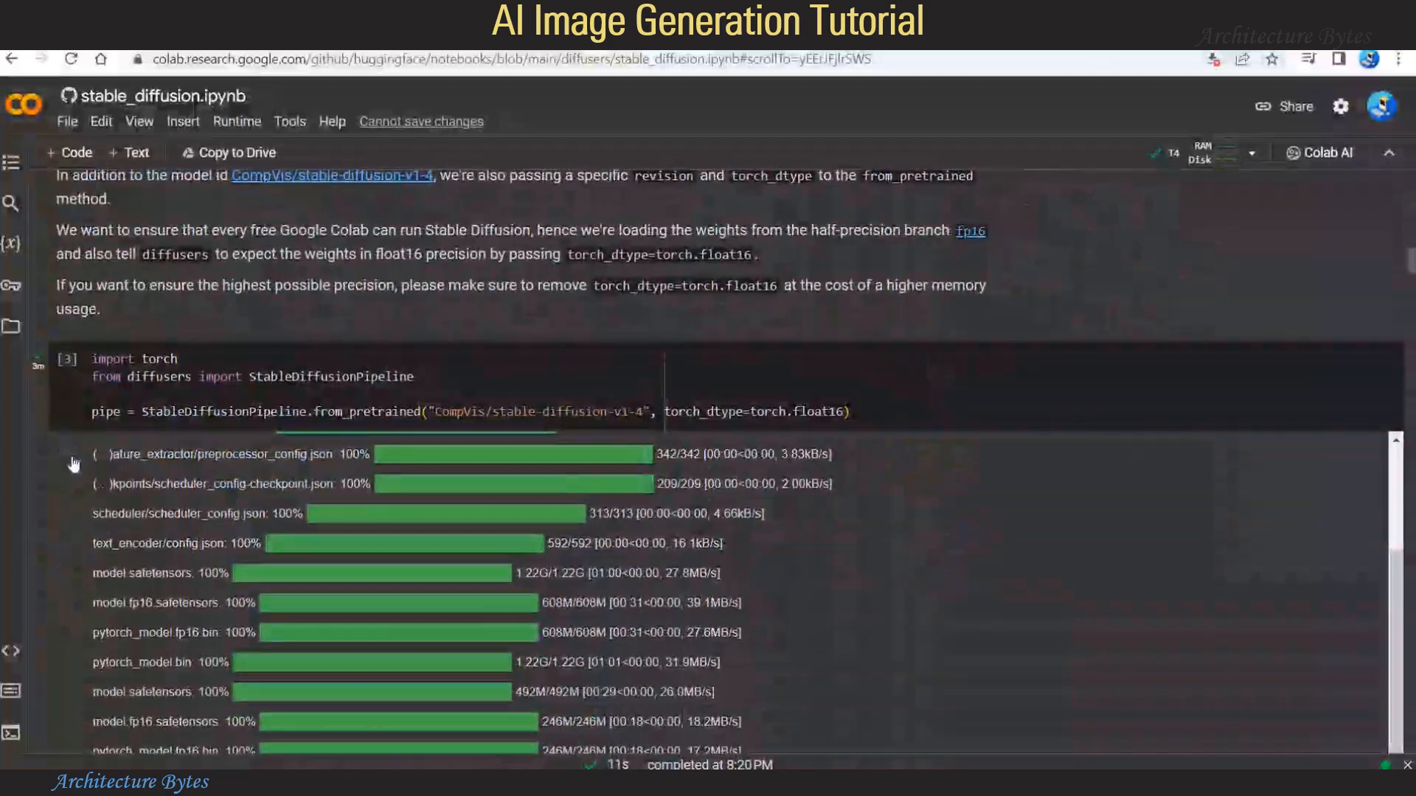
Step: Review the v1-4 weight download output and run the pipe.to("cuda") cell
{"action": "scroll", "scroll_direction": "up", "scroll_amount": 3}
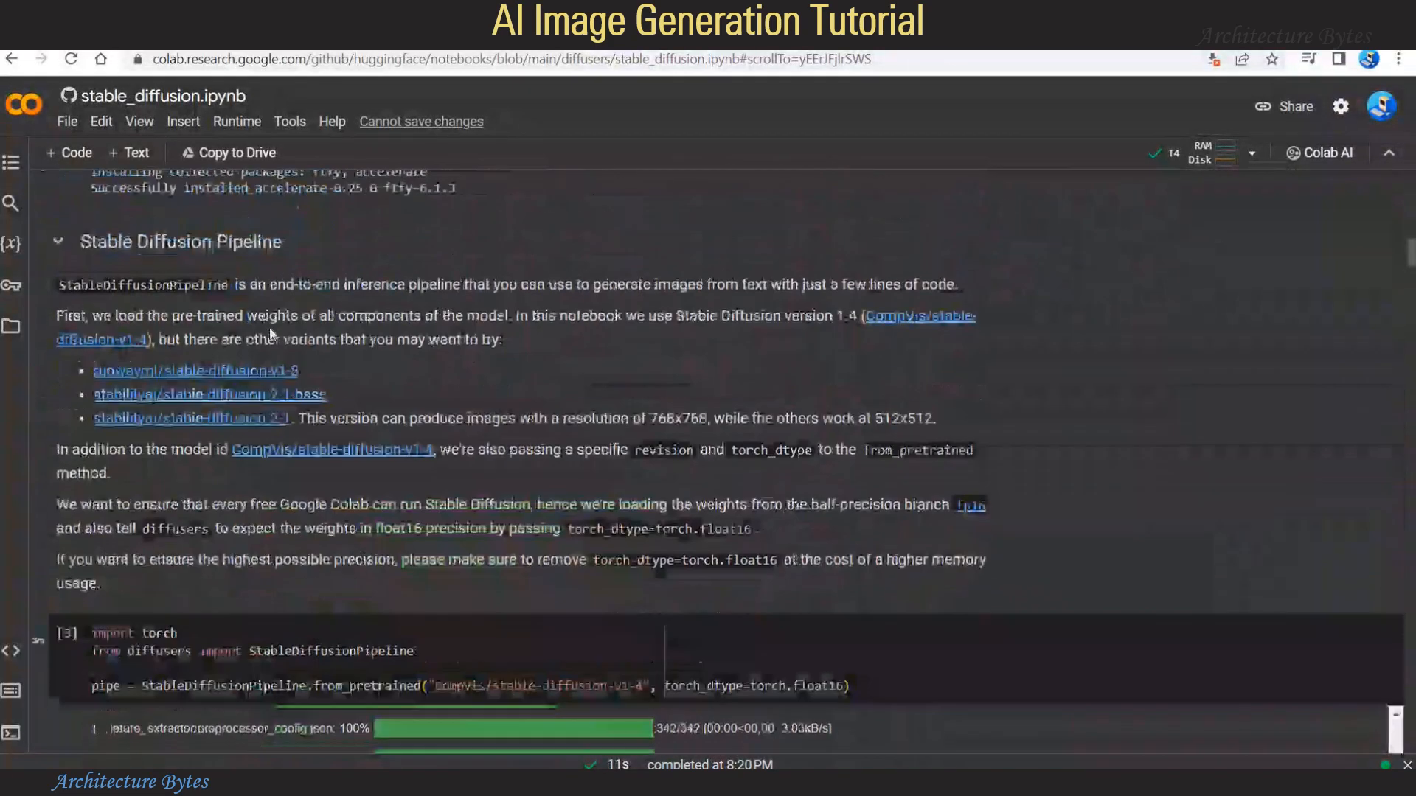
{"action": "scroll", "scroll_direction": "up", "scroll_amount": 3}
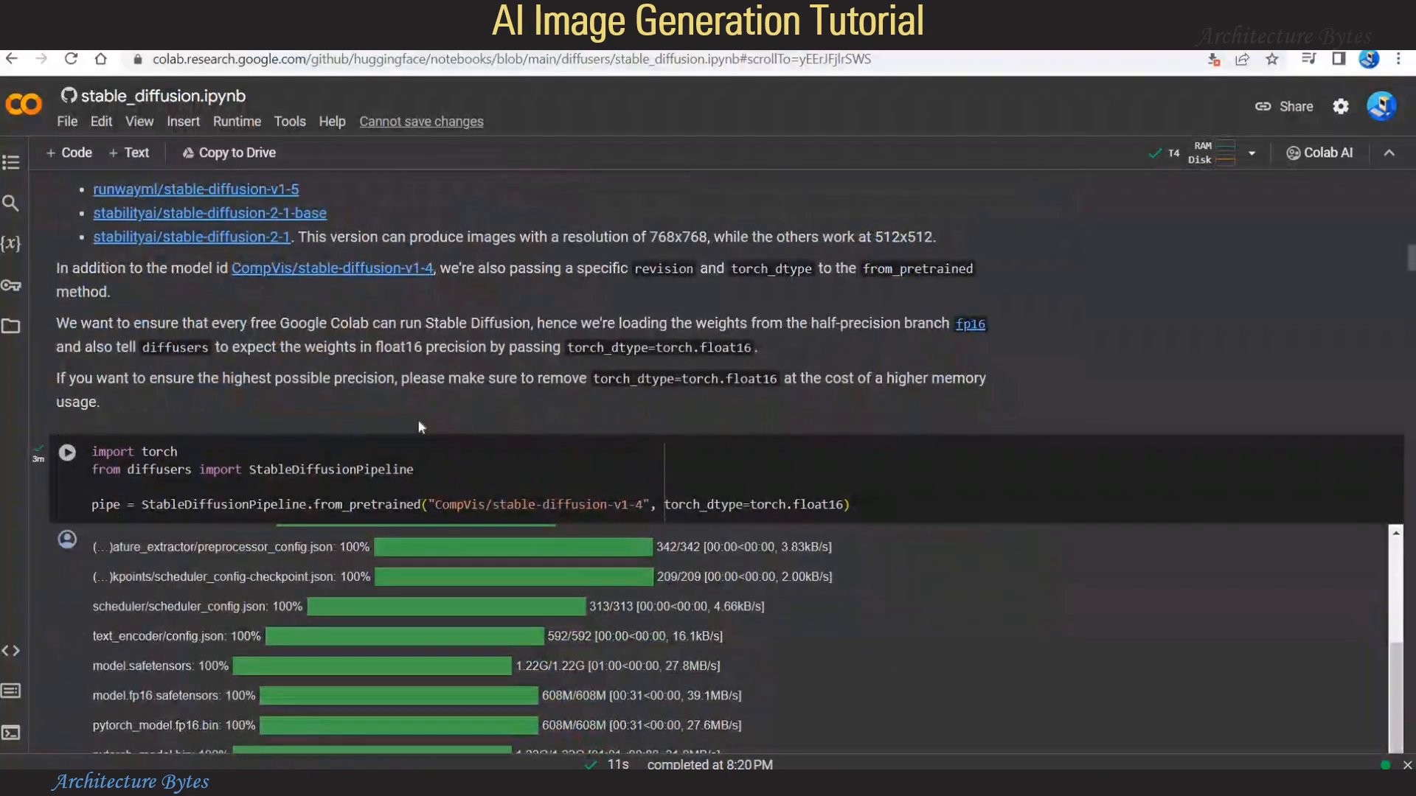
{"action": "mouse_move", "coordinate": [442, 423]}
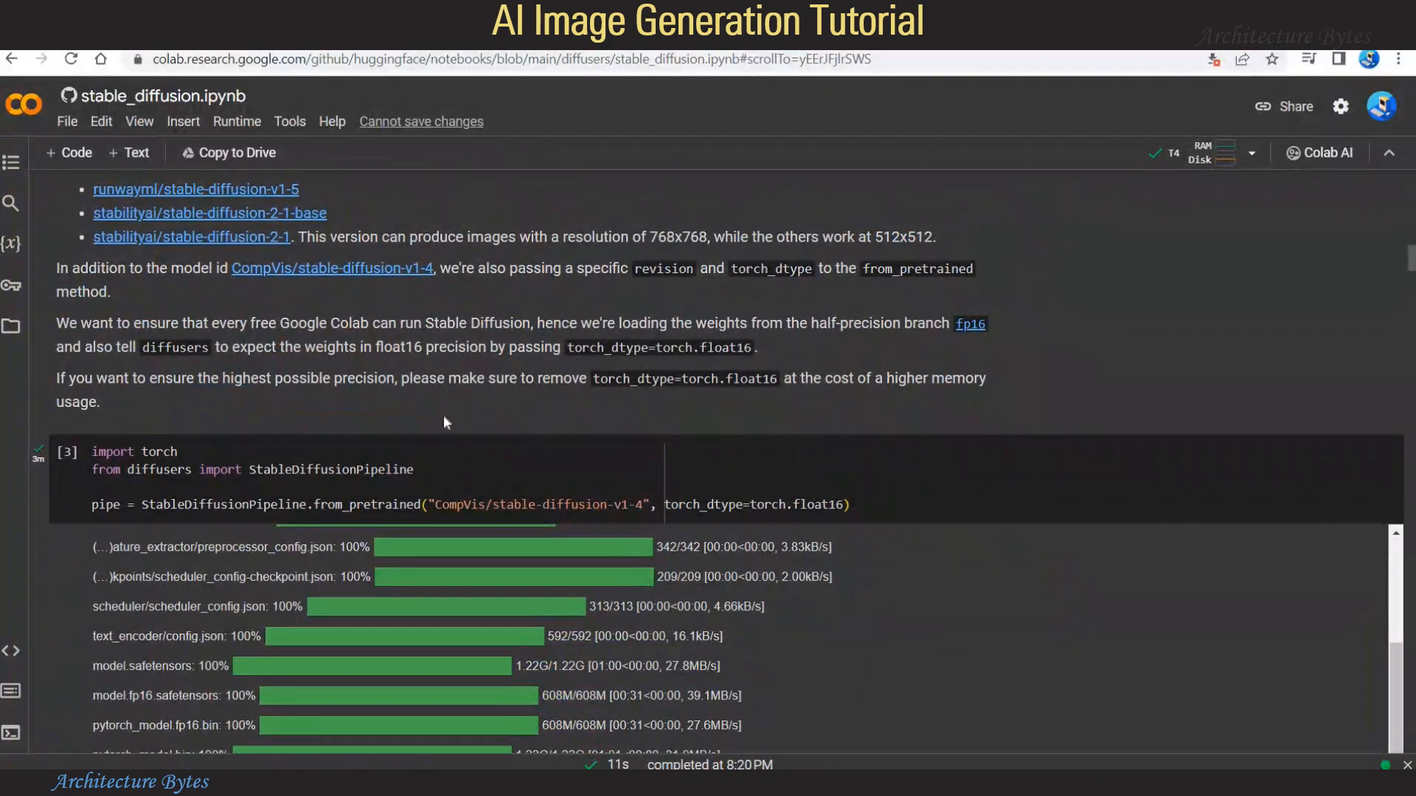
{"action": "scroll", "scroll_direction": "down", "scroll_amount": 3}
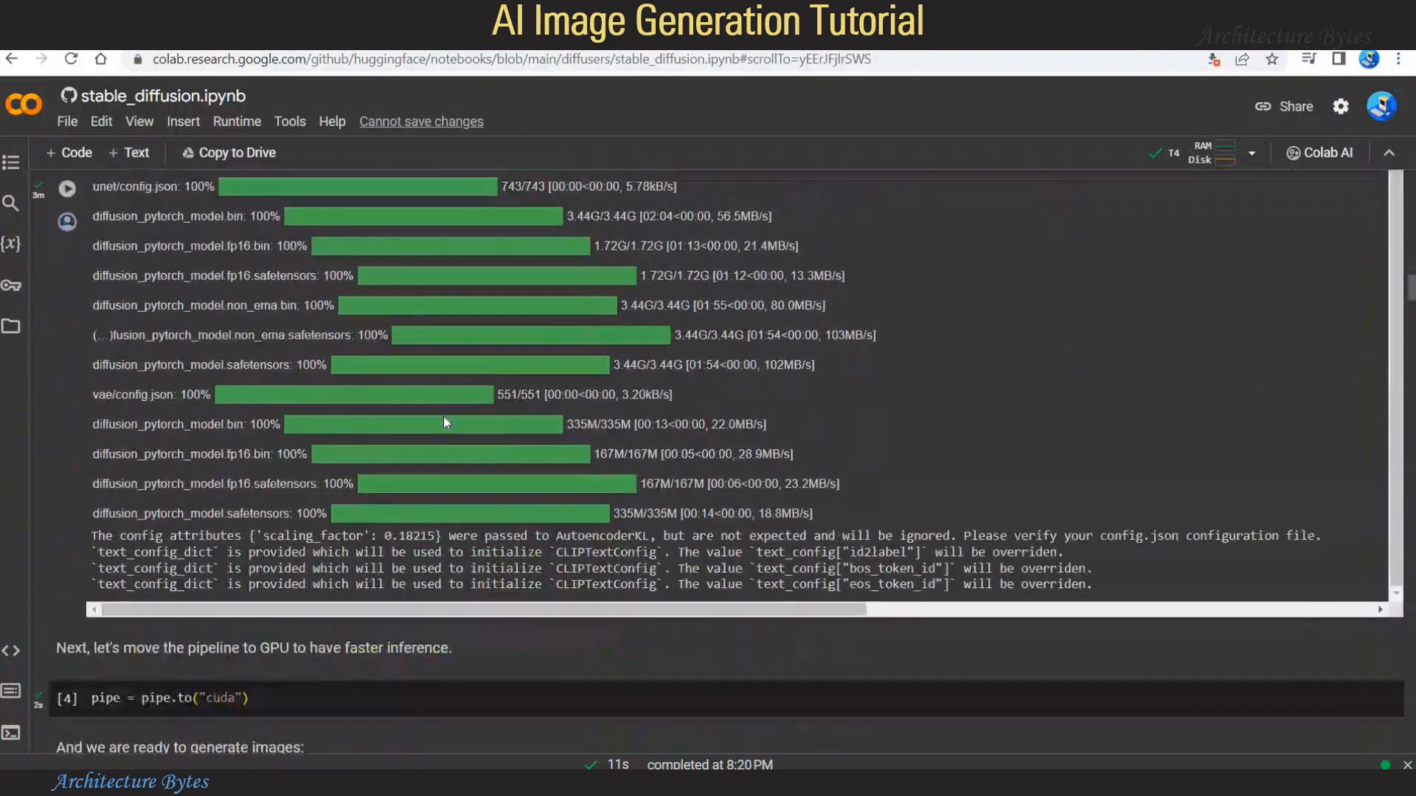
{"action": "scroll", "scroll_direction": "down", "scroll_amount": 3}
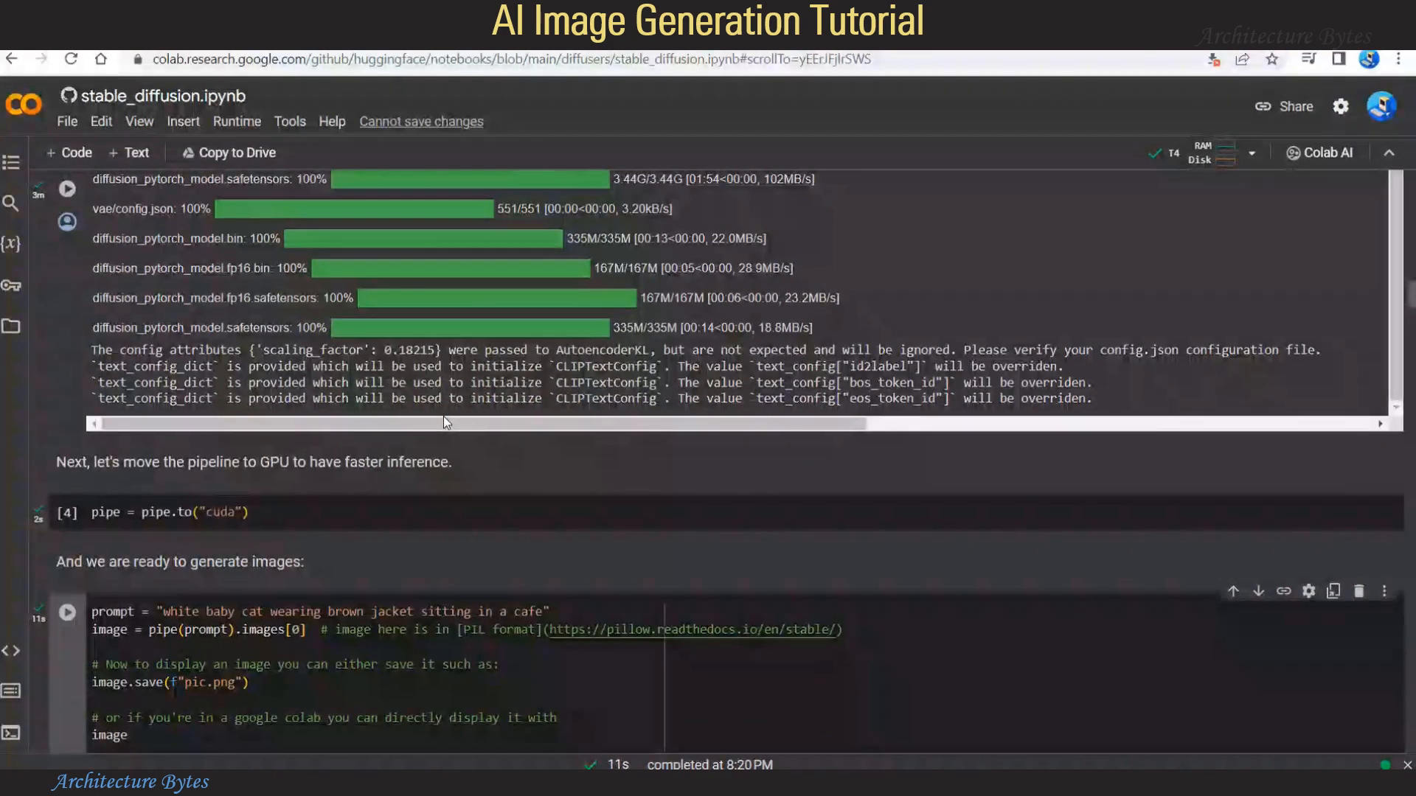
{"action": "scroll", "scroll_direction": "up", "scroll_amount": 3}
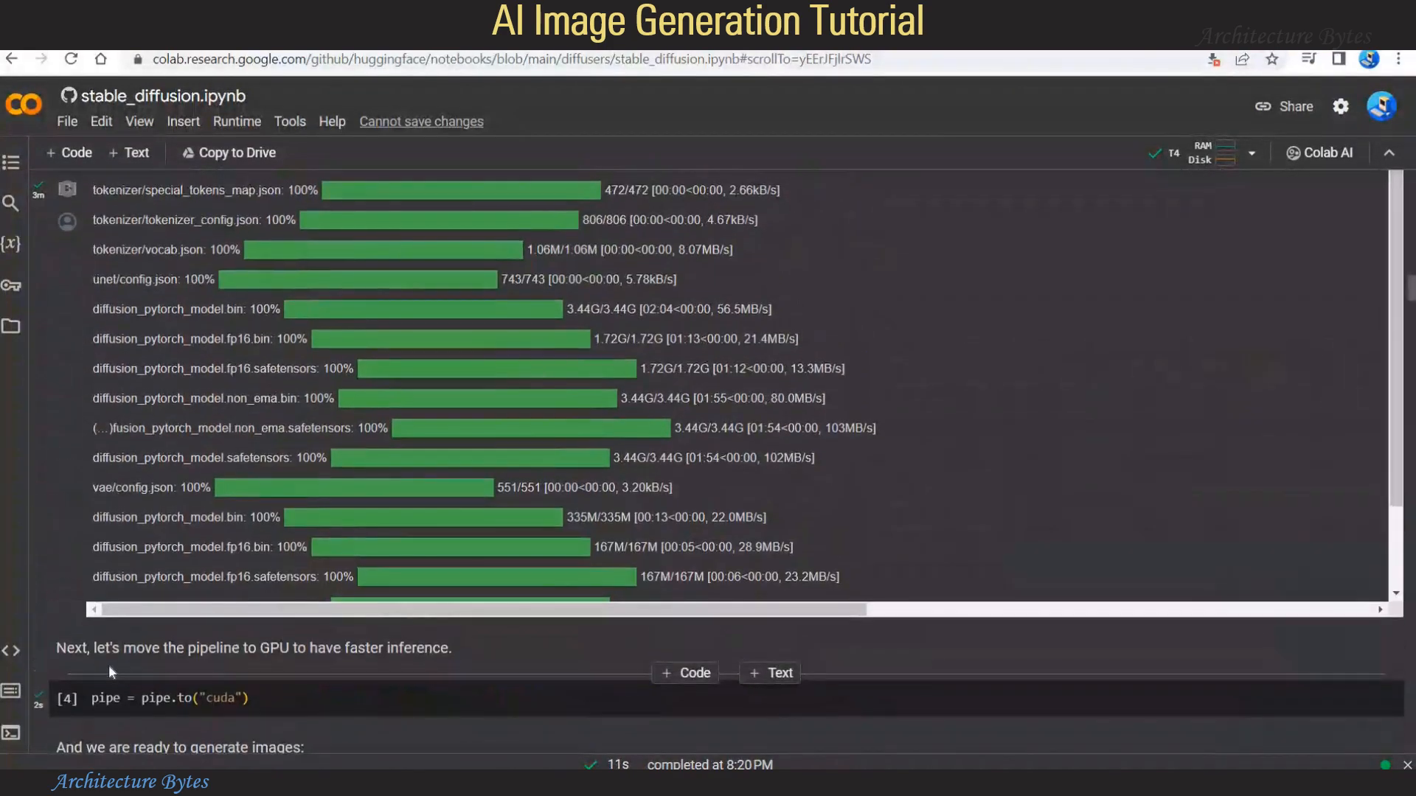
{"action": "mouse_move", "coordinate": [65, 704]}
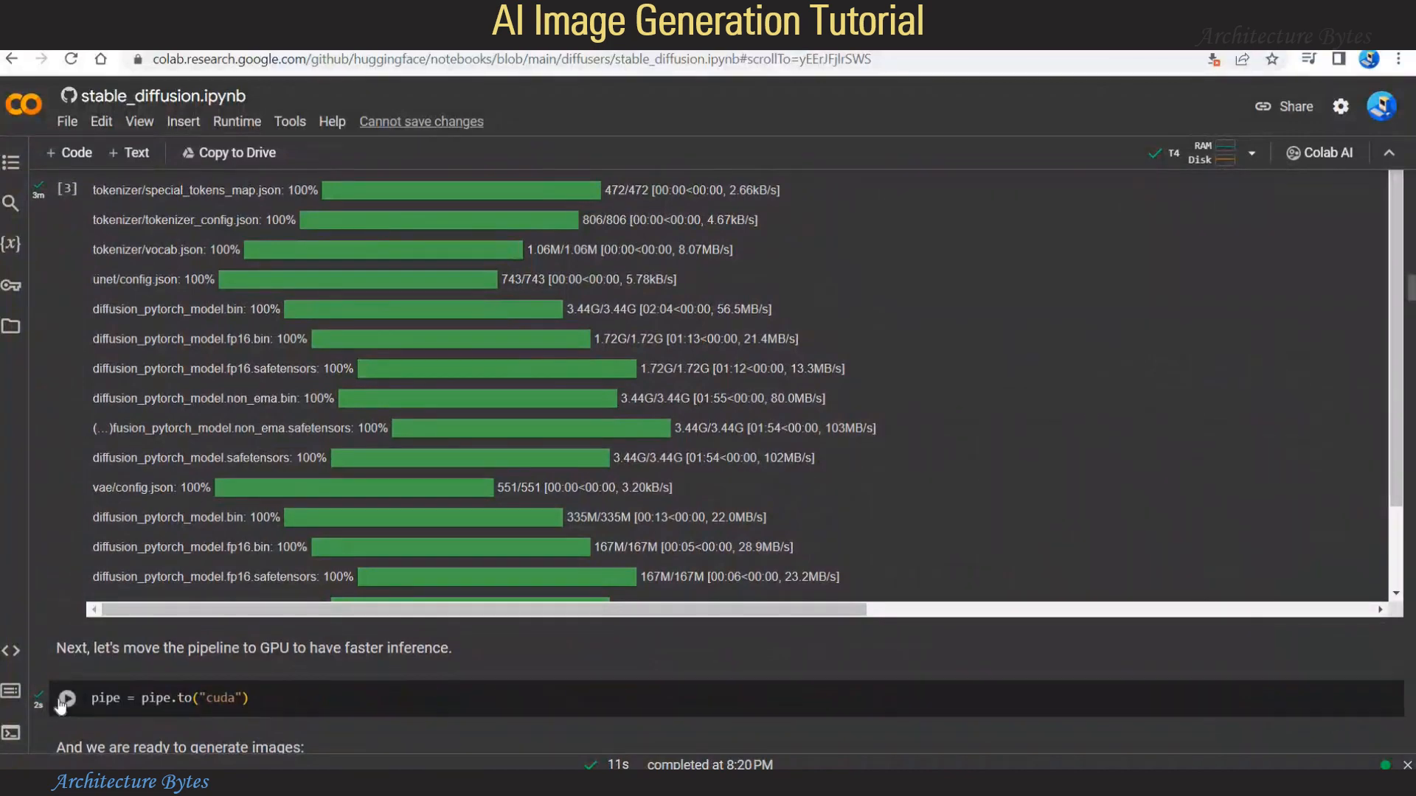
{"action": "left_click", "coordinate": [65, 698]}
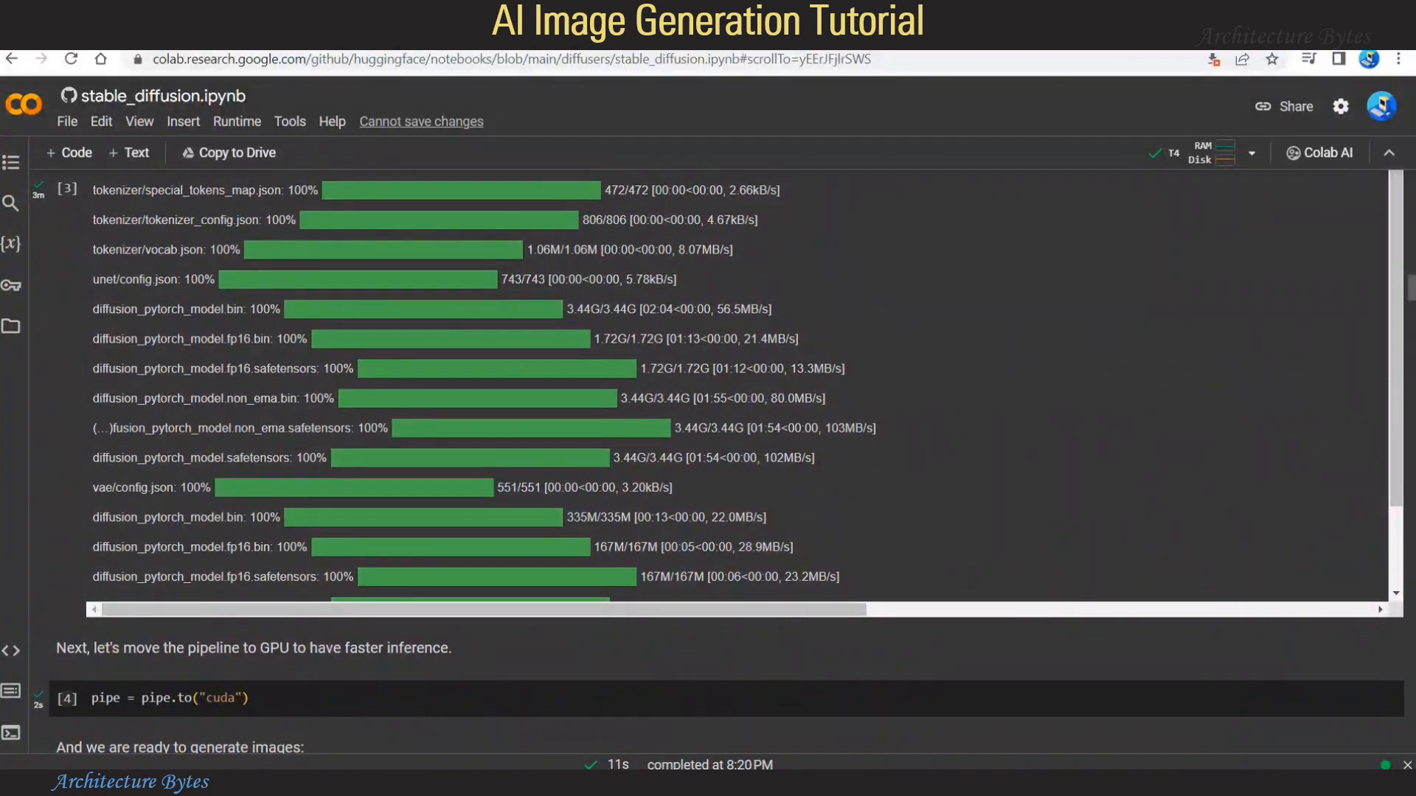
{"action": "scroll", "scroll_direction": "down", "scroll_amount": 3}
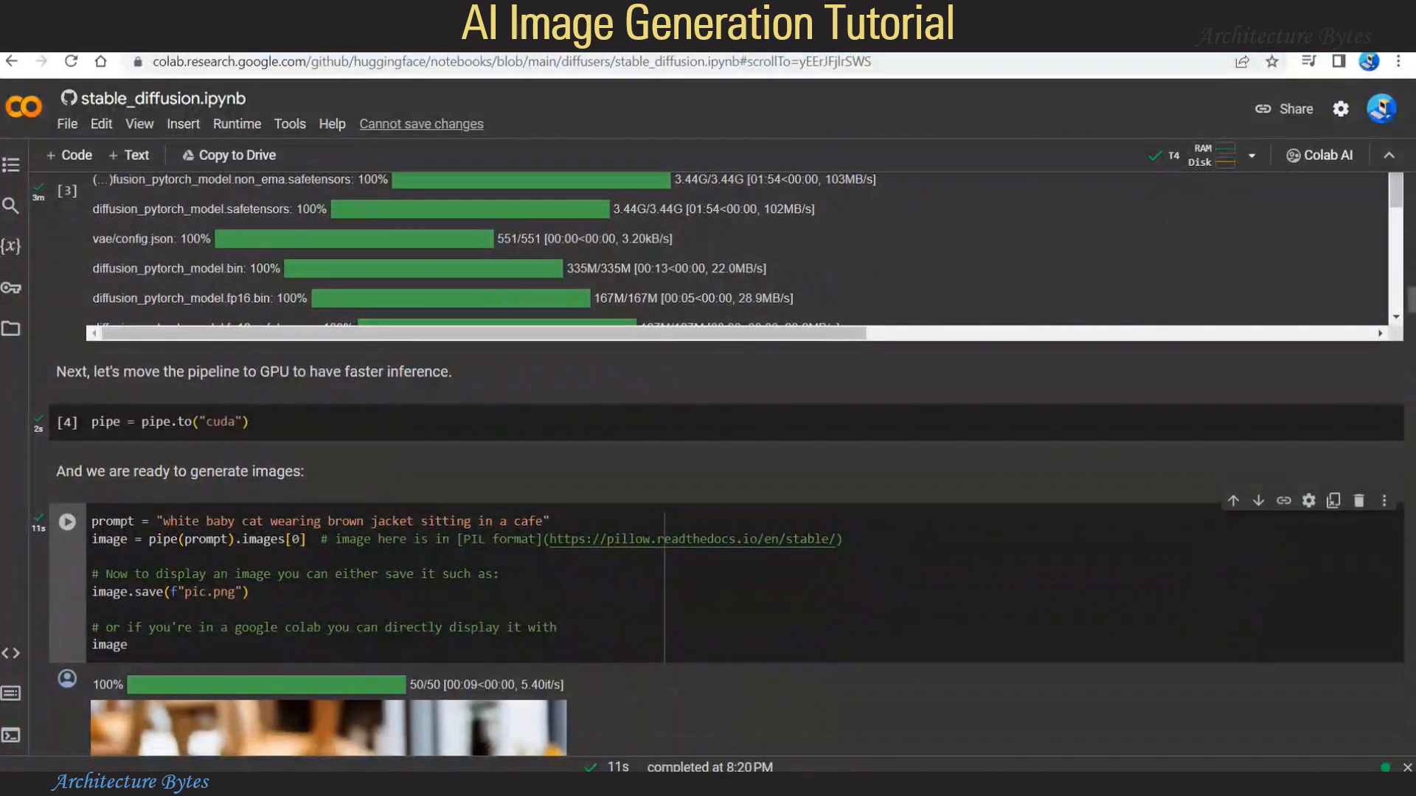
{"action": "mouse_move", "coordinate": [176, 499]}
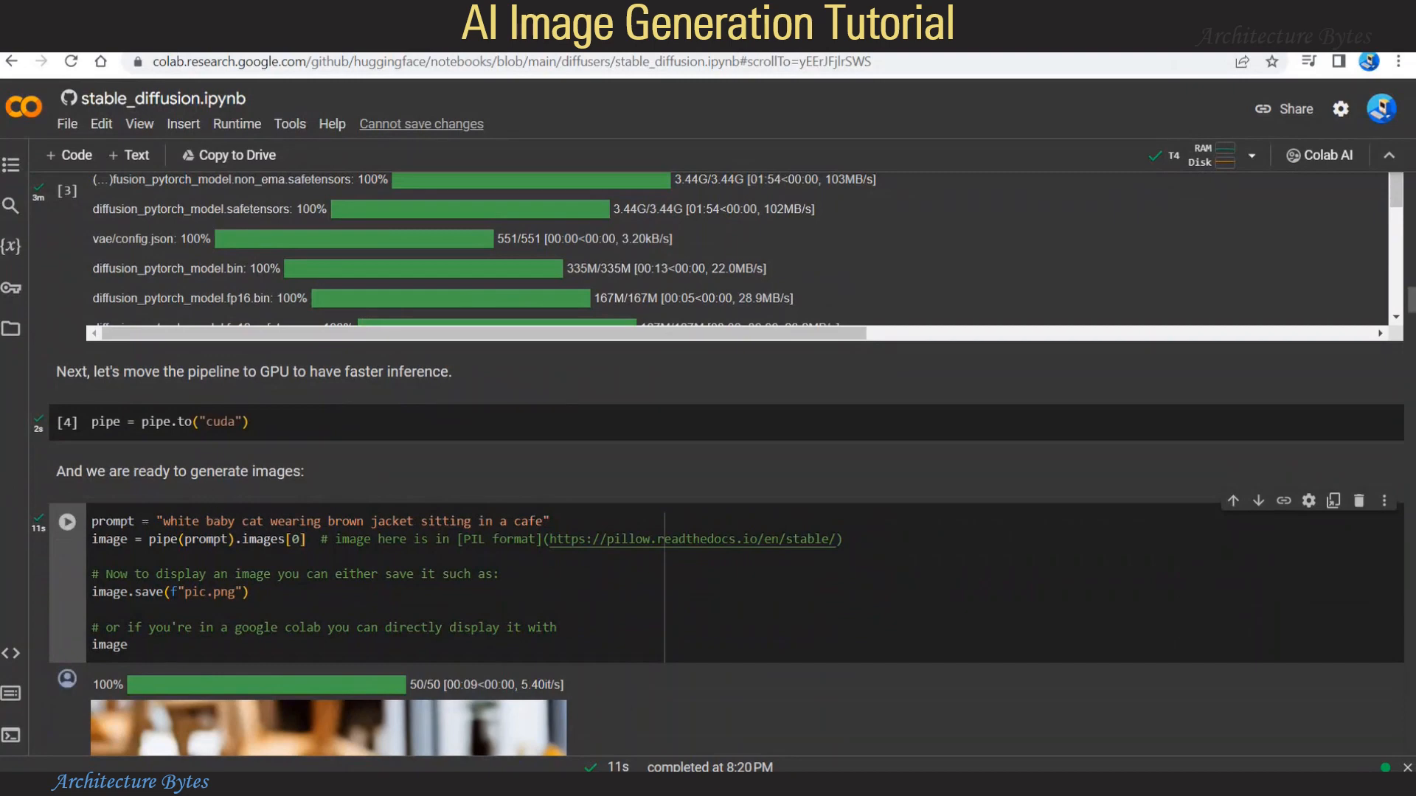
Step: Scroll to the generated kitten image and choose Save image as from its context menu
{"action": "scroll", "scroll_direction": "down", "scroll_amount": 3}
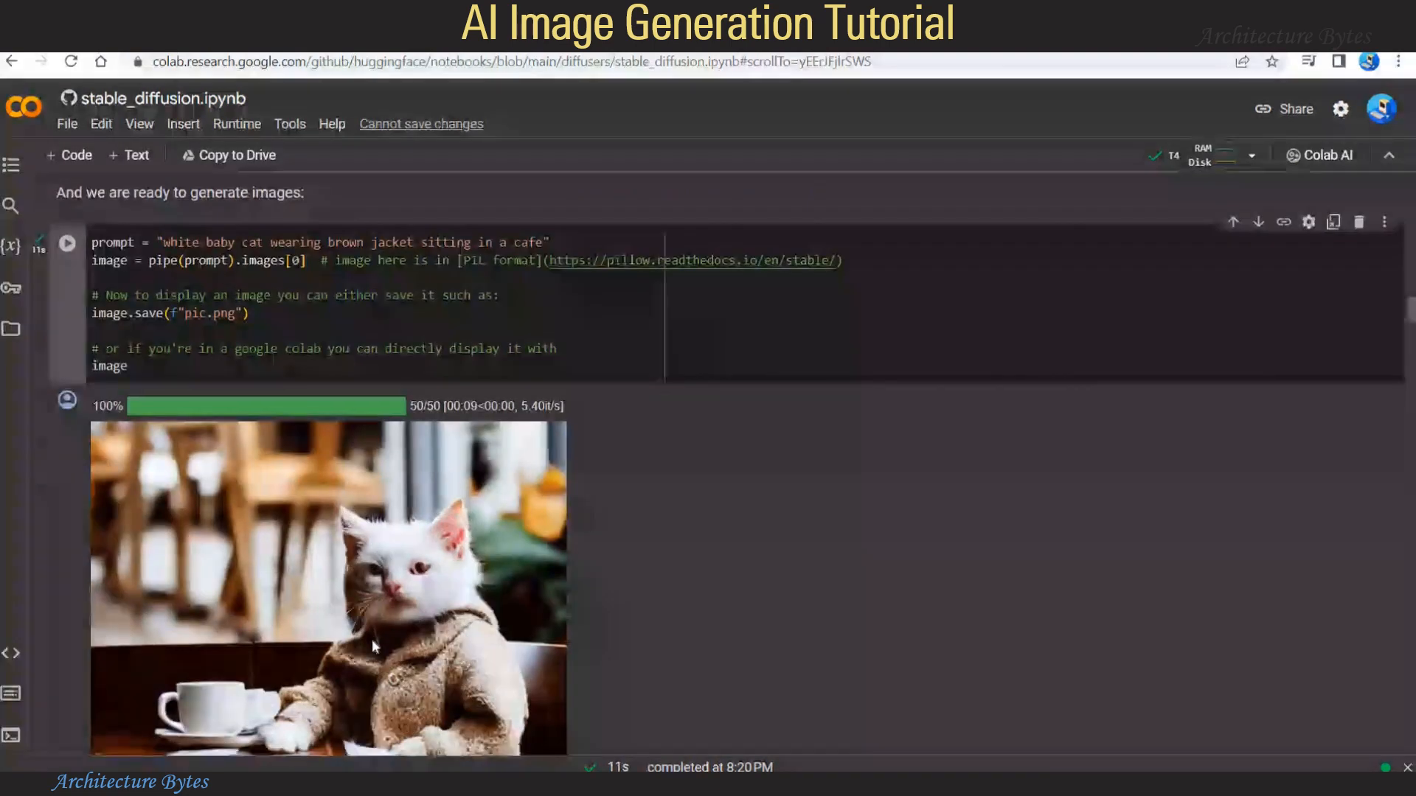
{"action": "scroll", "scroll_direction": "down", "scroll_amount": 3}
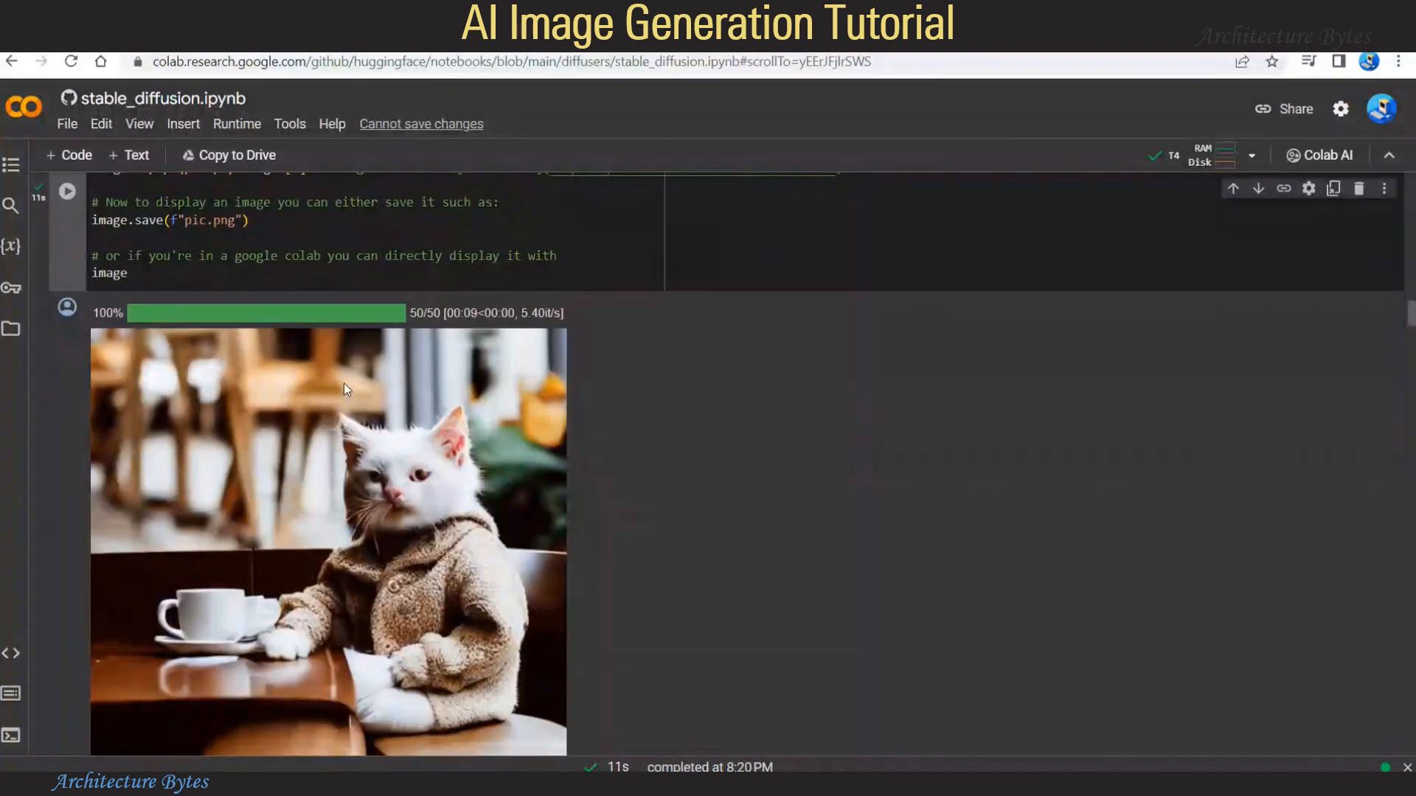
{"action": "mouse_move", "coordinate": [467, 425]}
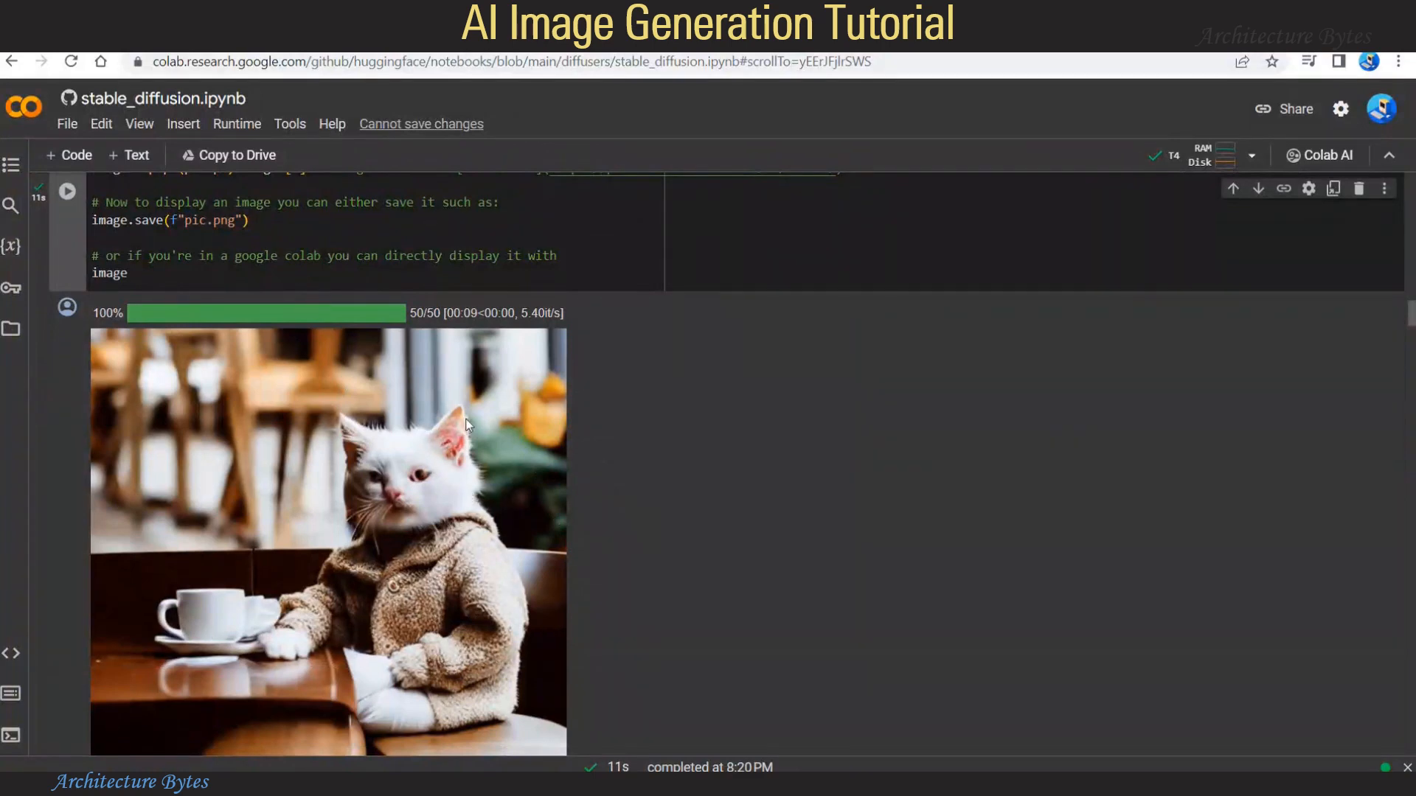
{"action": "right_click", "coordinate": [468, 426]}
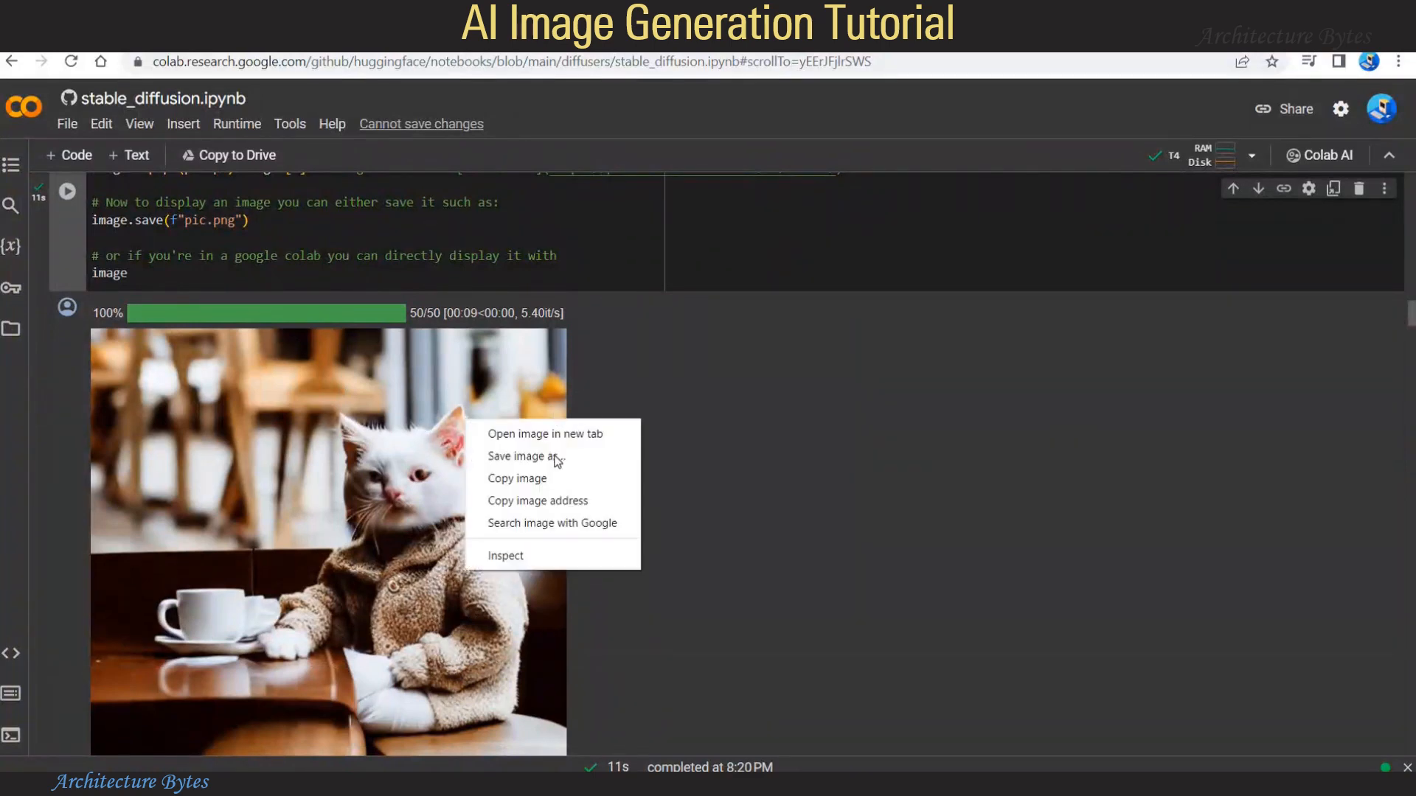
{"action": "left_click", "coordinate": [253, 408]}
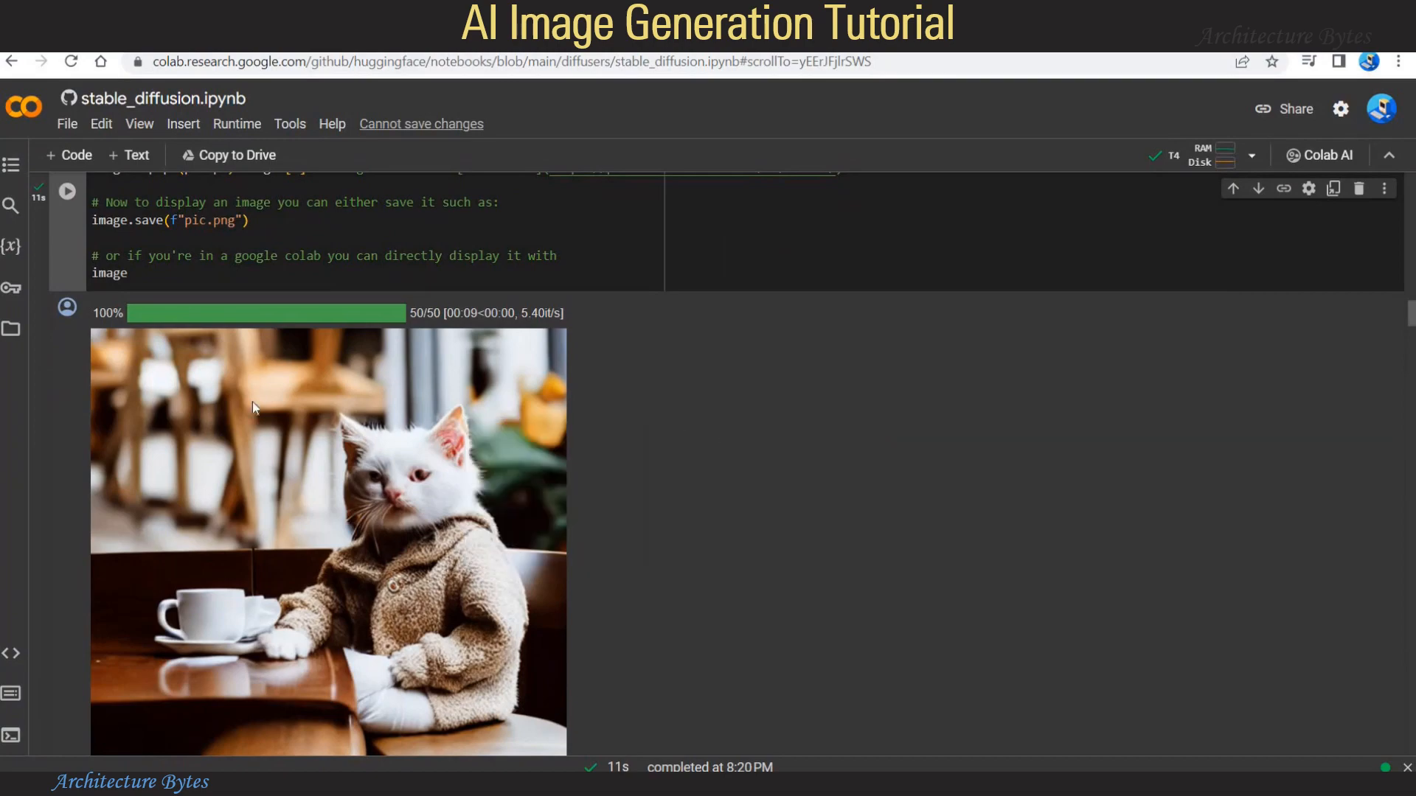